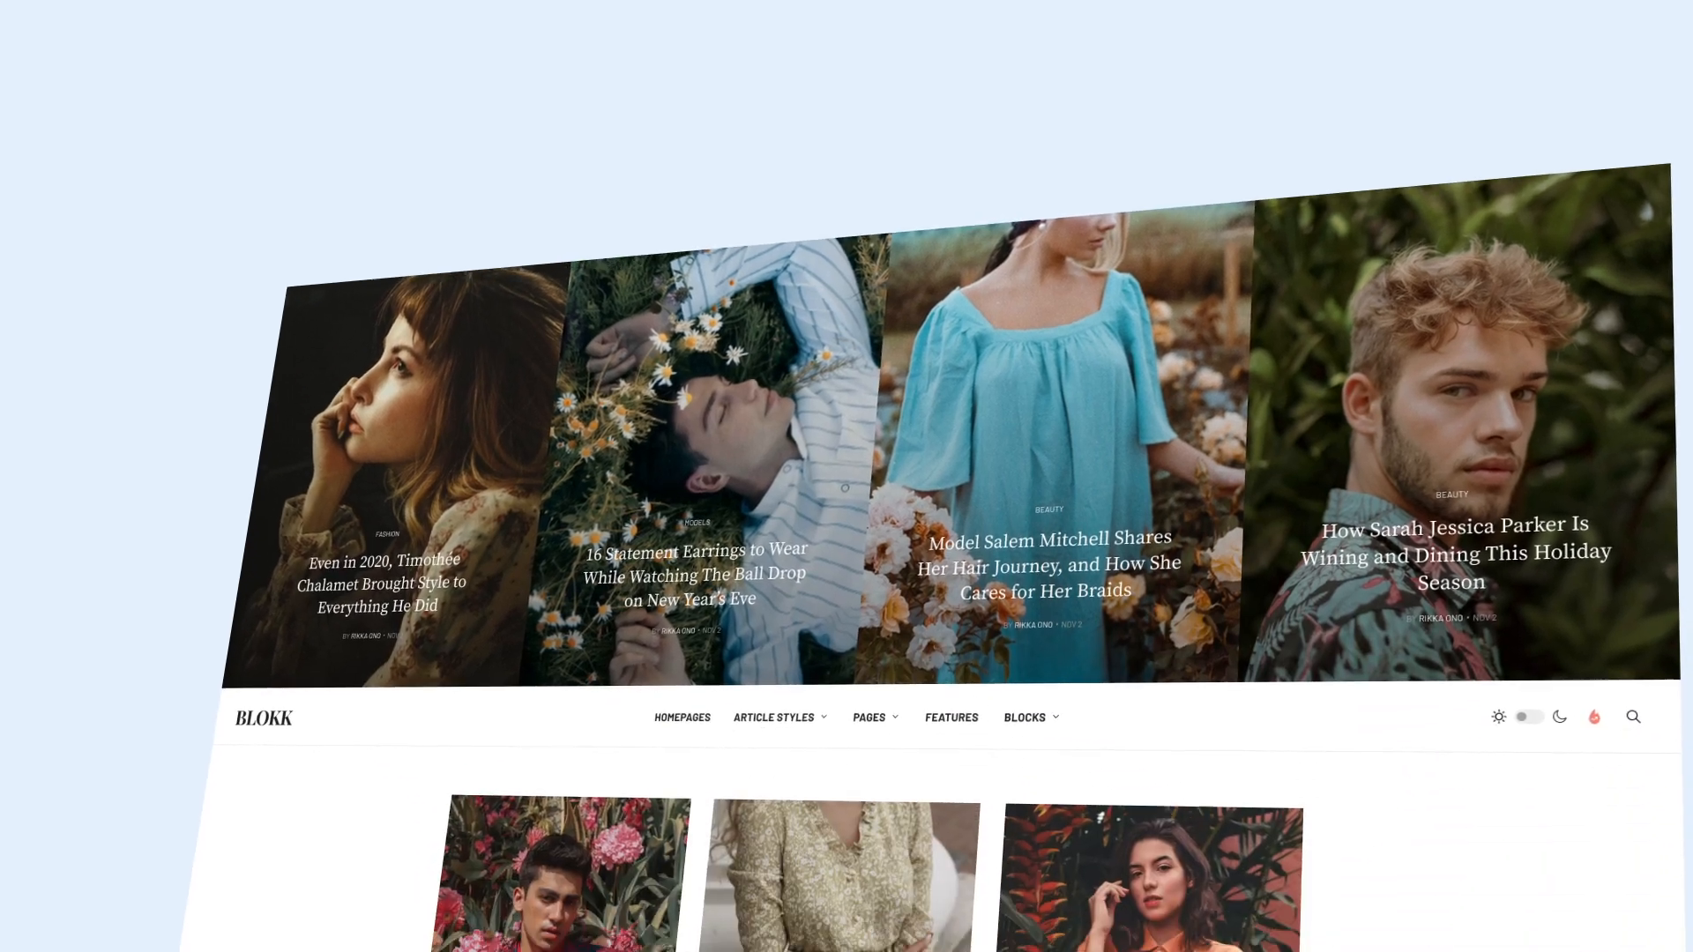
# Replace All Categories with the Models and Beauty categories as the module's article source
pyautogui.scroll(-3)
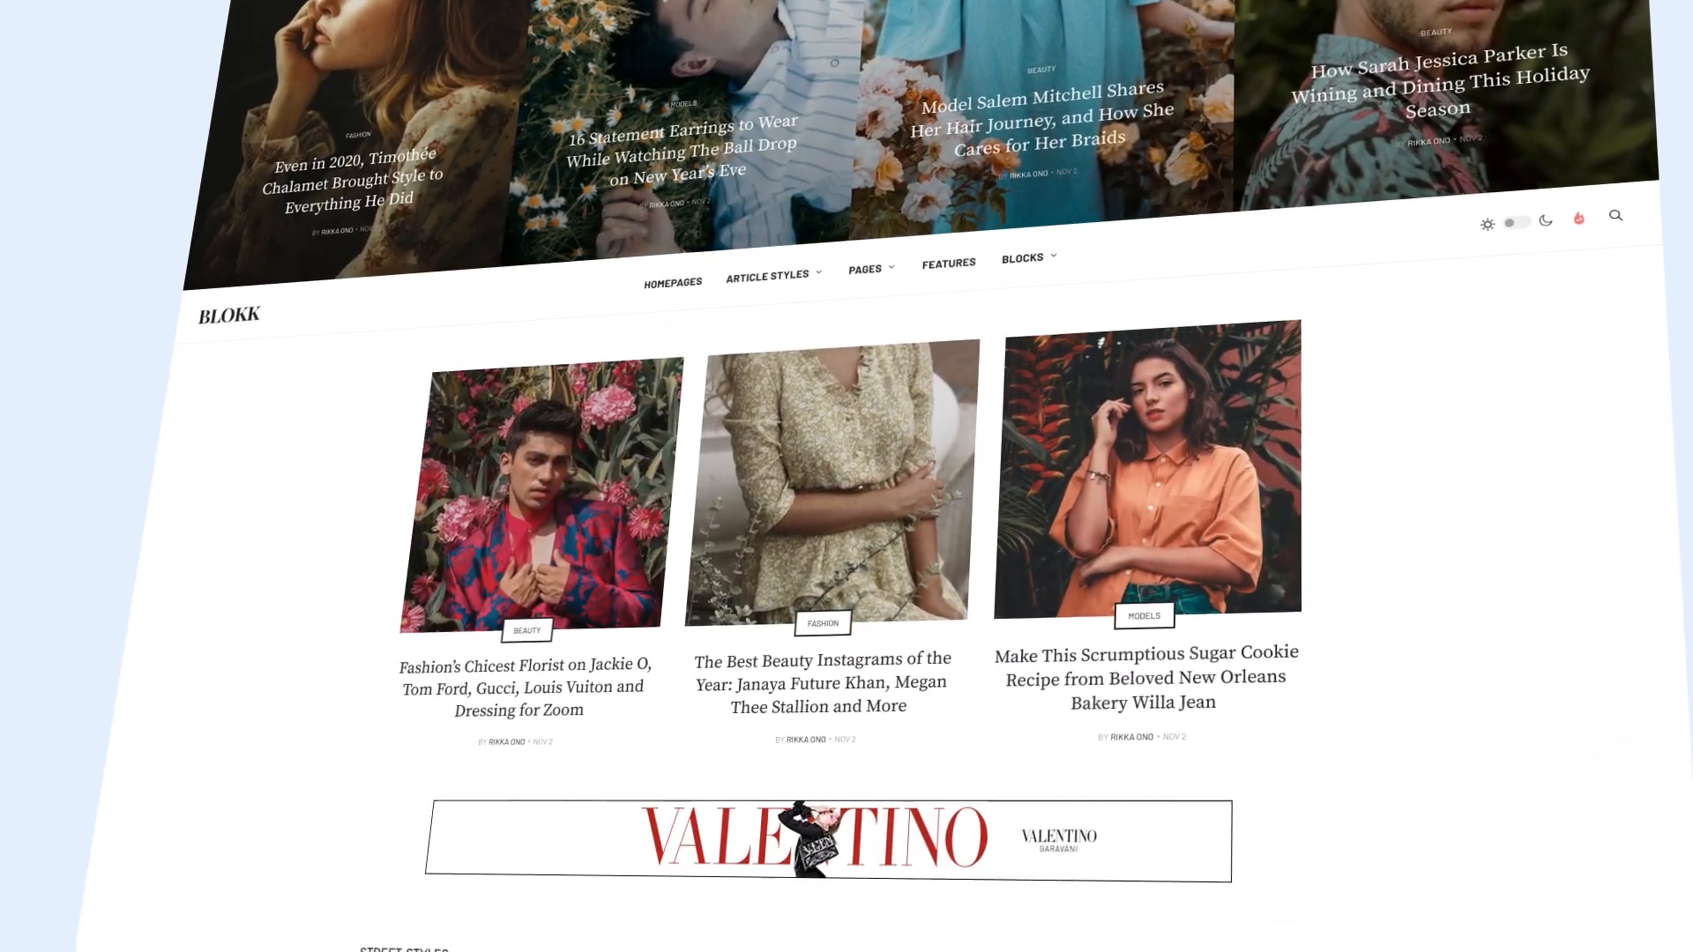
pyautogui.scroll(-3)
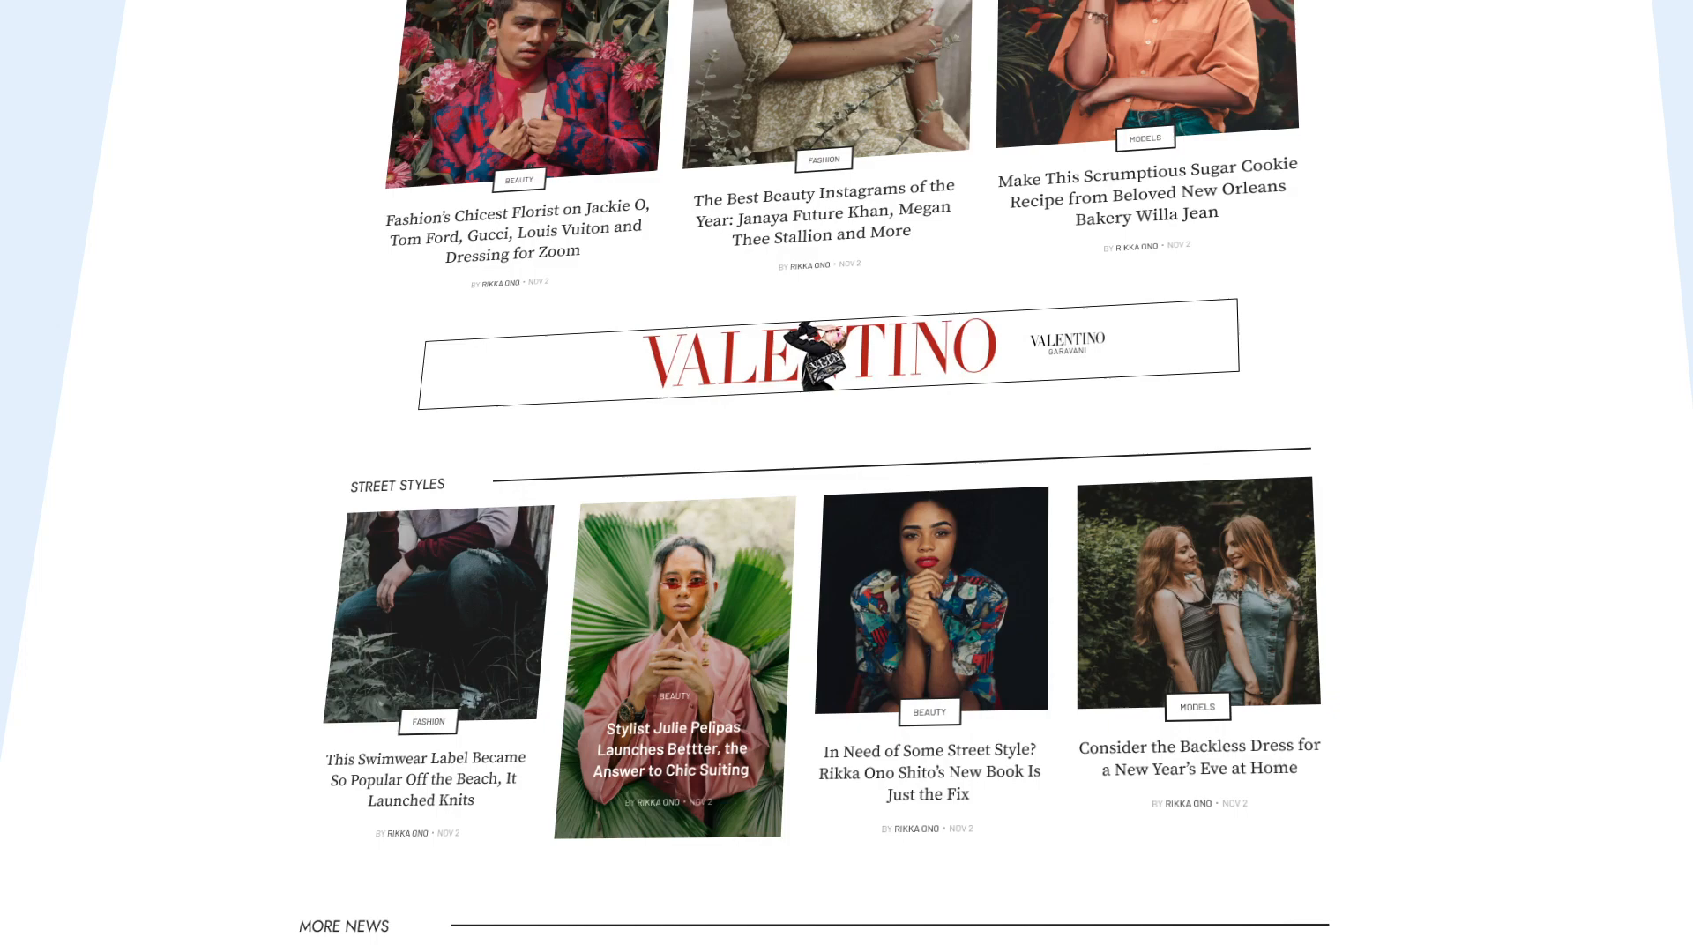
pyautogui.scroll(-3)
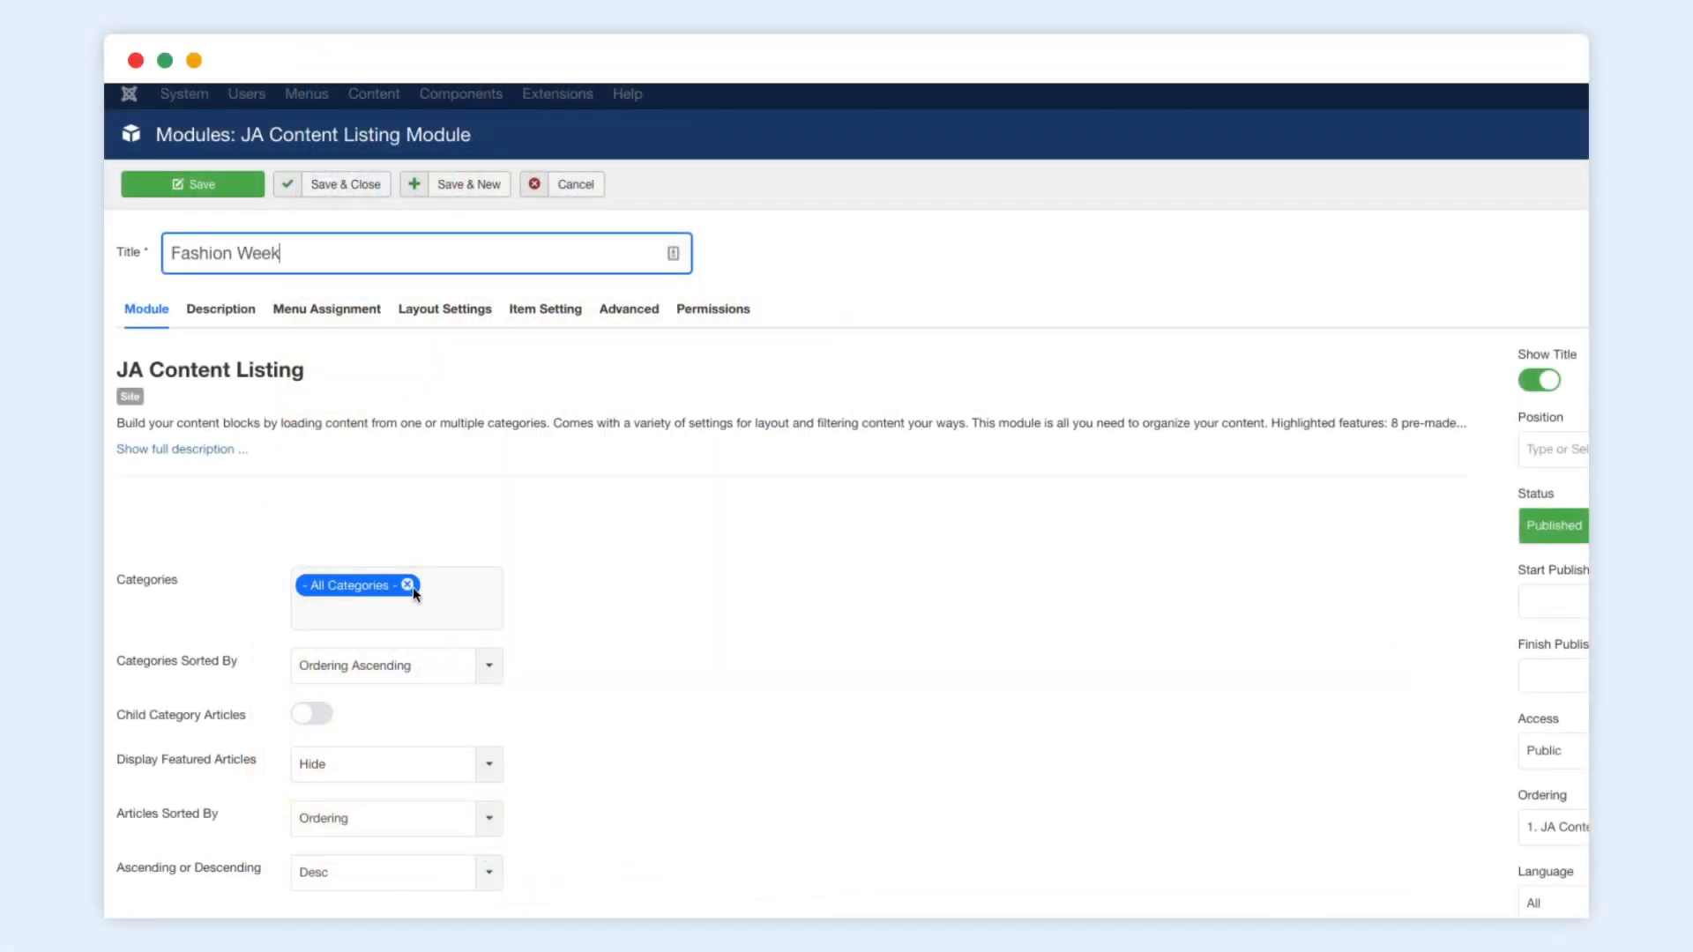
pyautogui.click(397, 584)
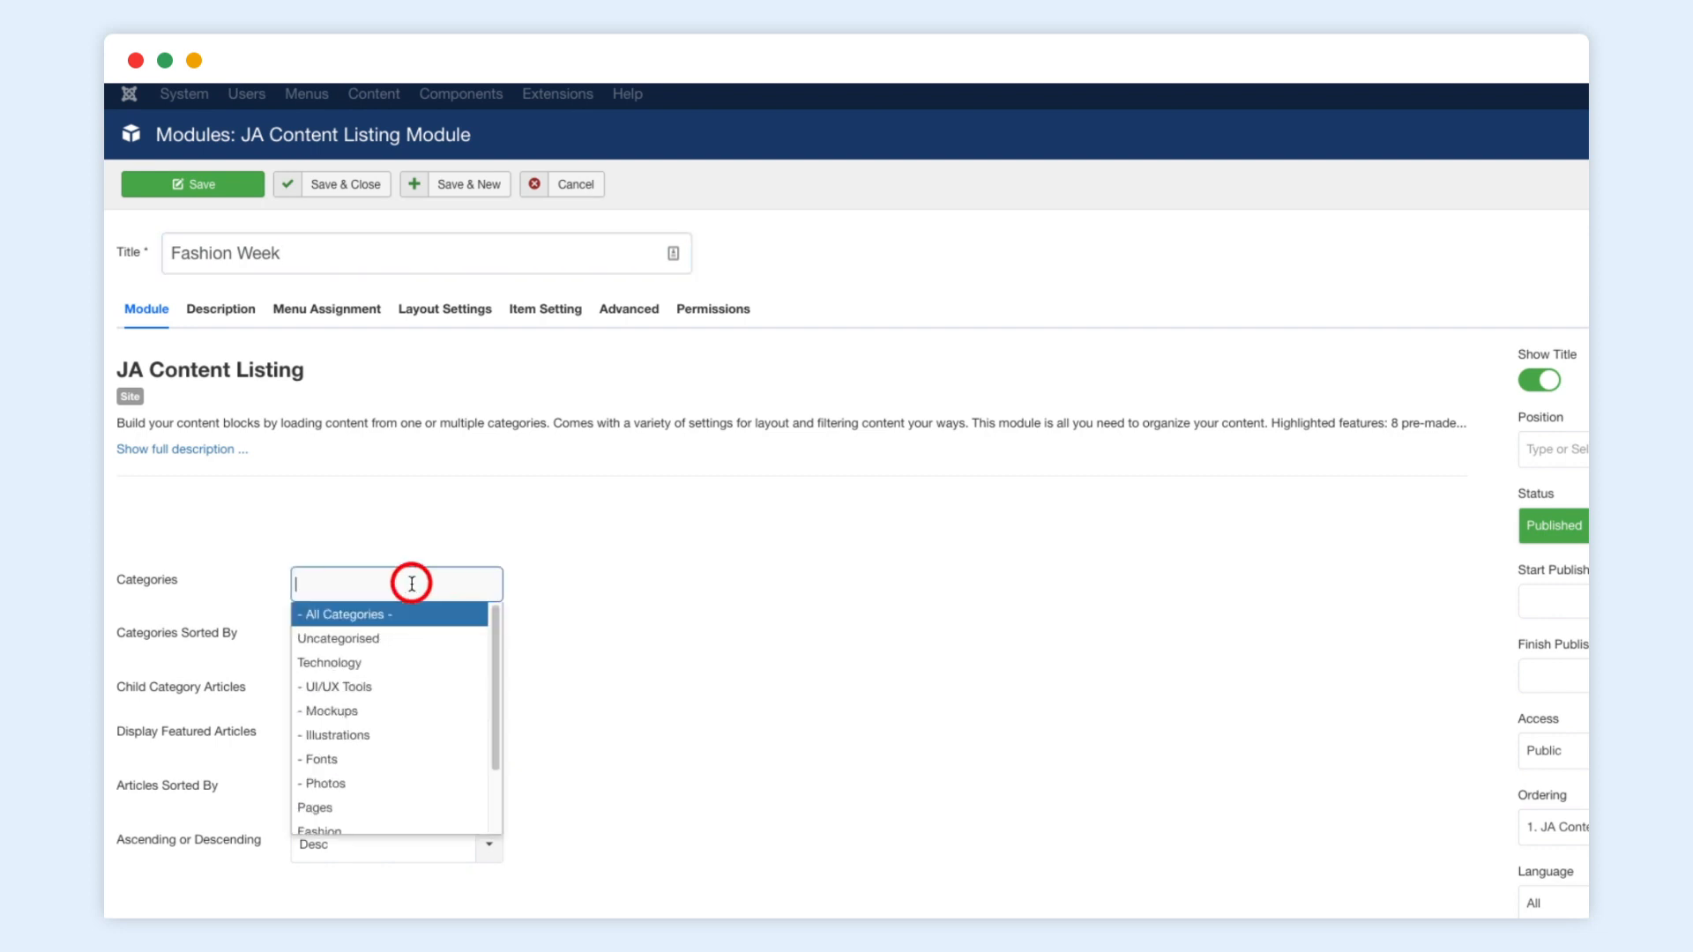
pyautogui.scroll(-3)
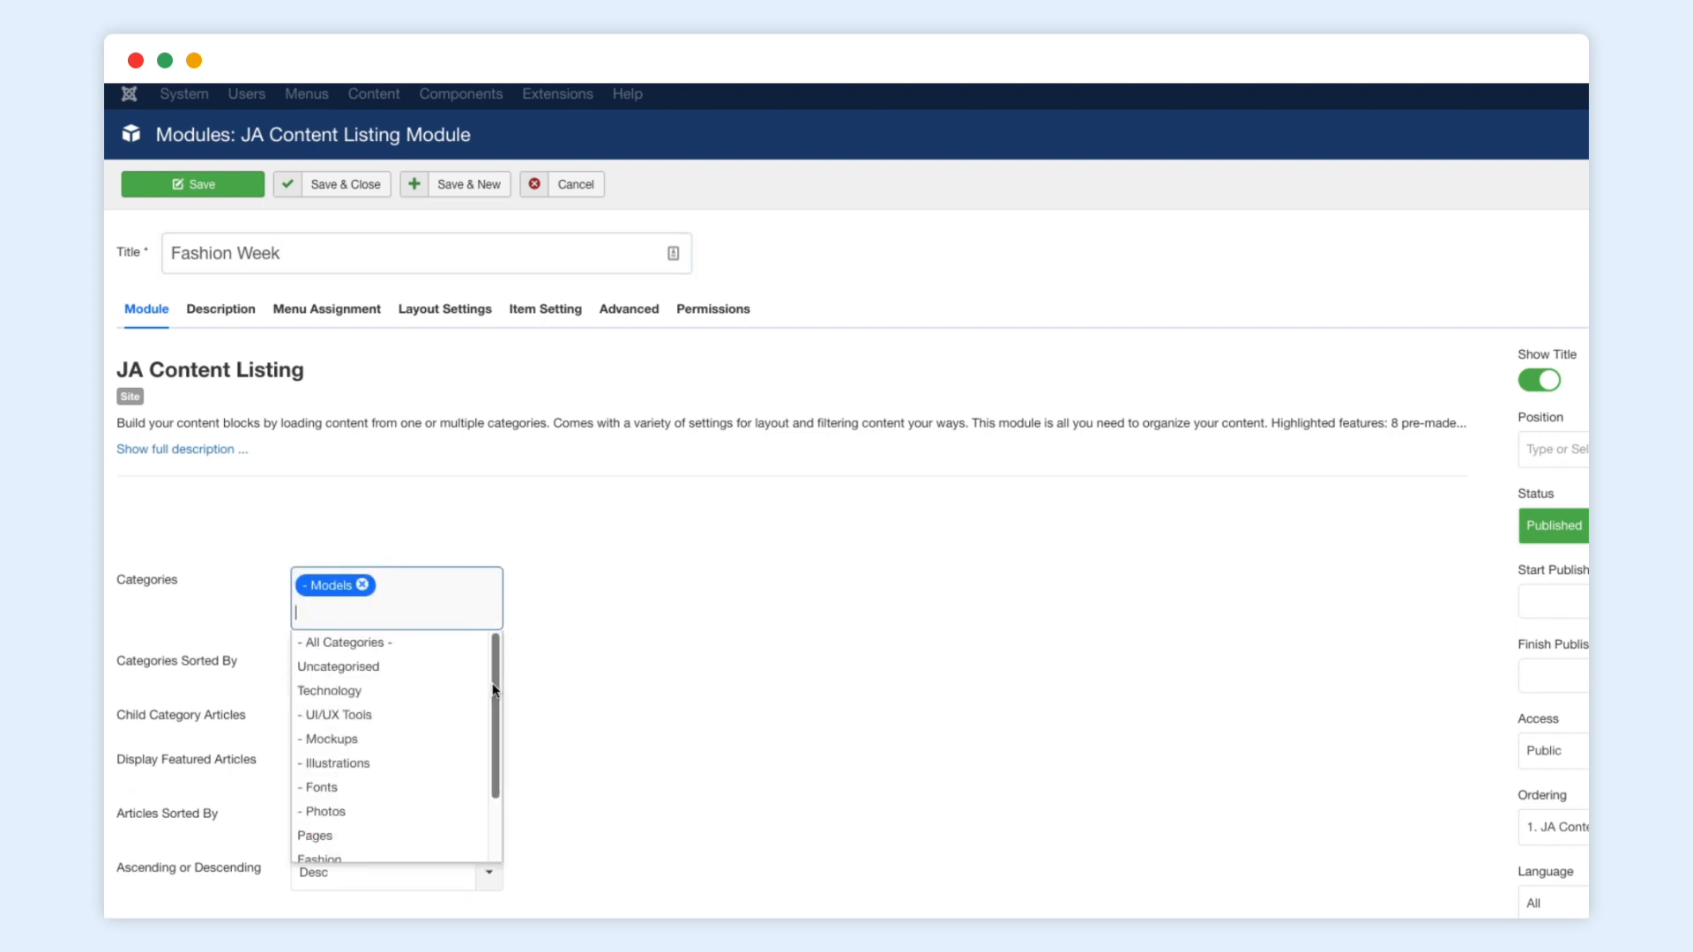
pyautogui.click(346, 859)
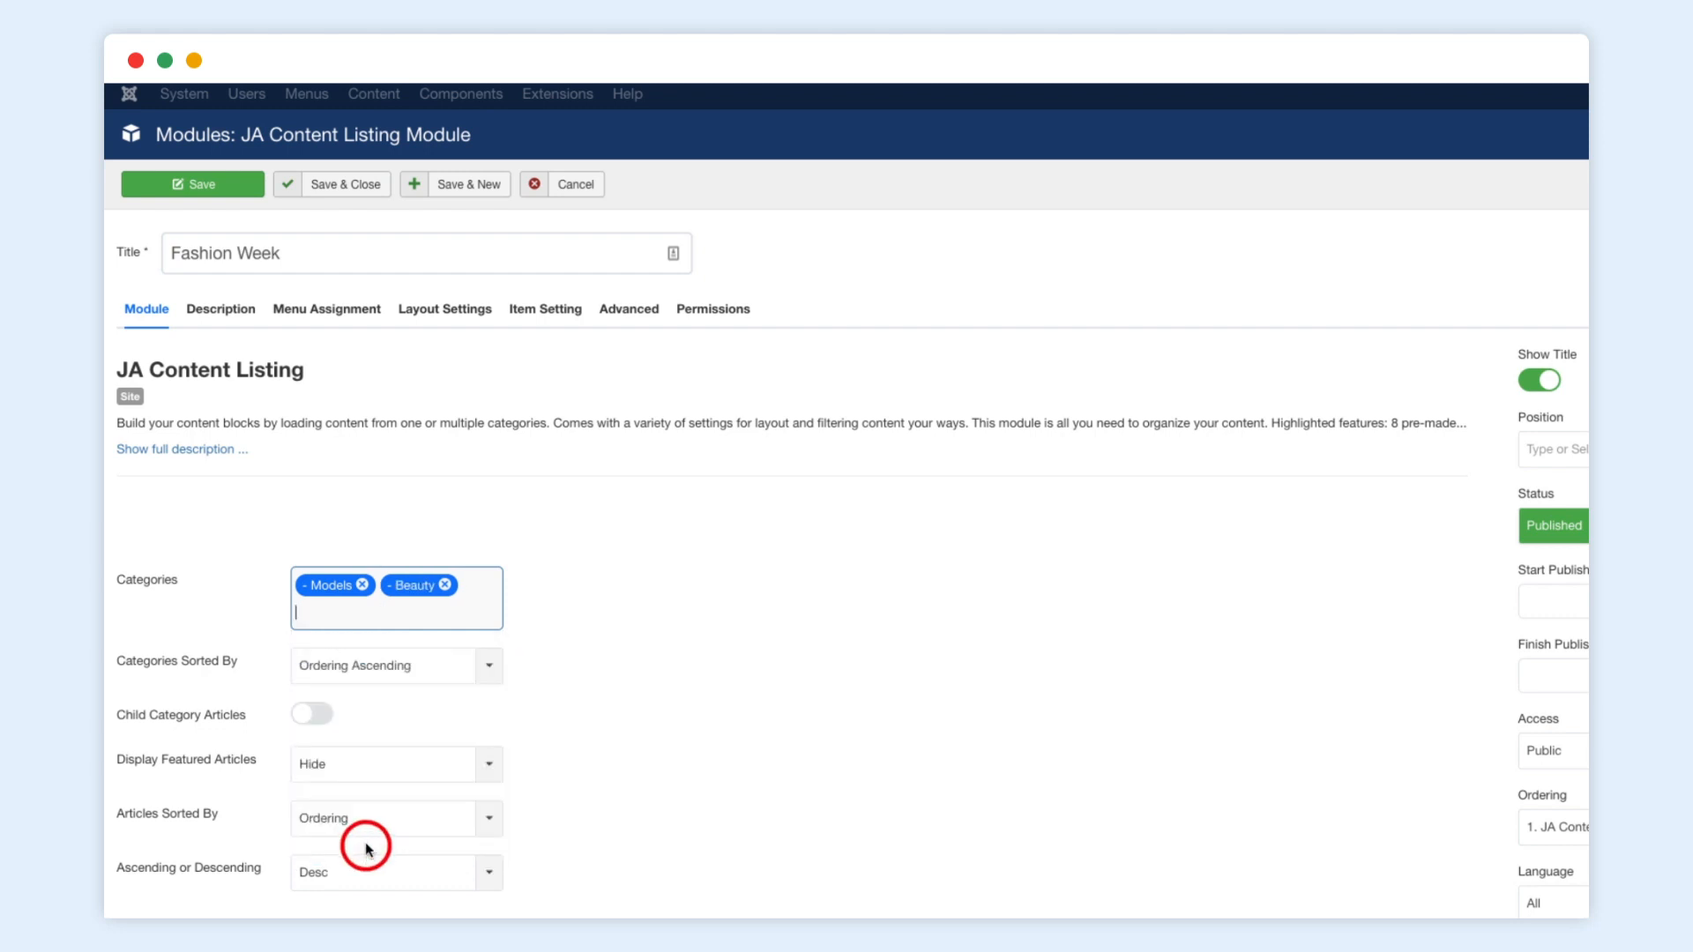
# Set Display Featured Articles to Show so featured items are included
pyautogui.click(388, 764)
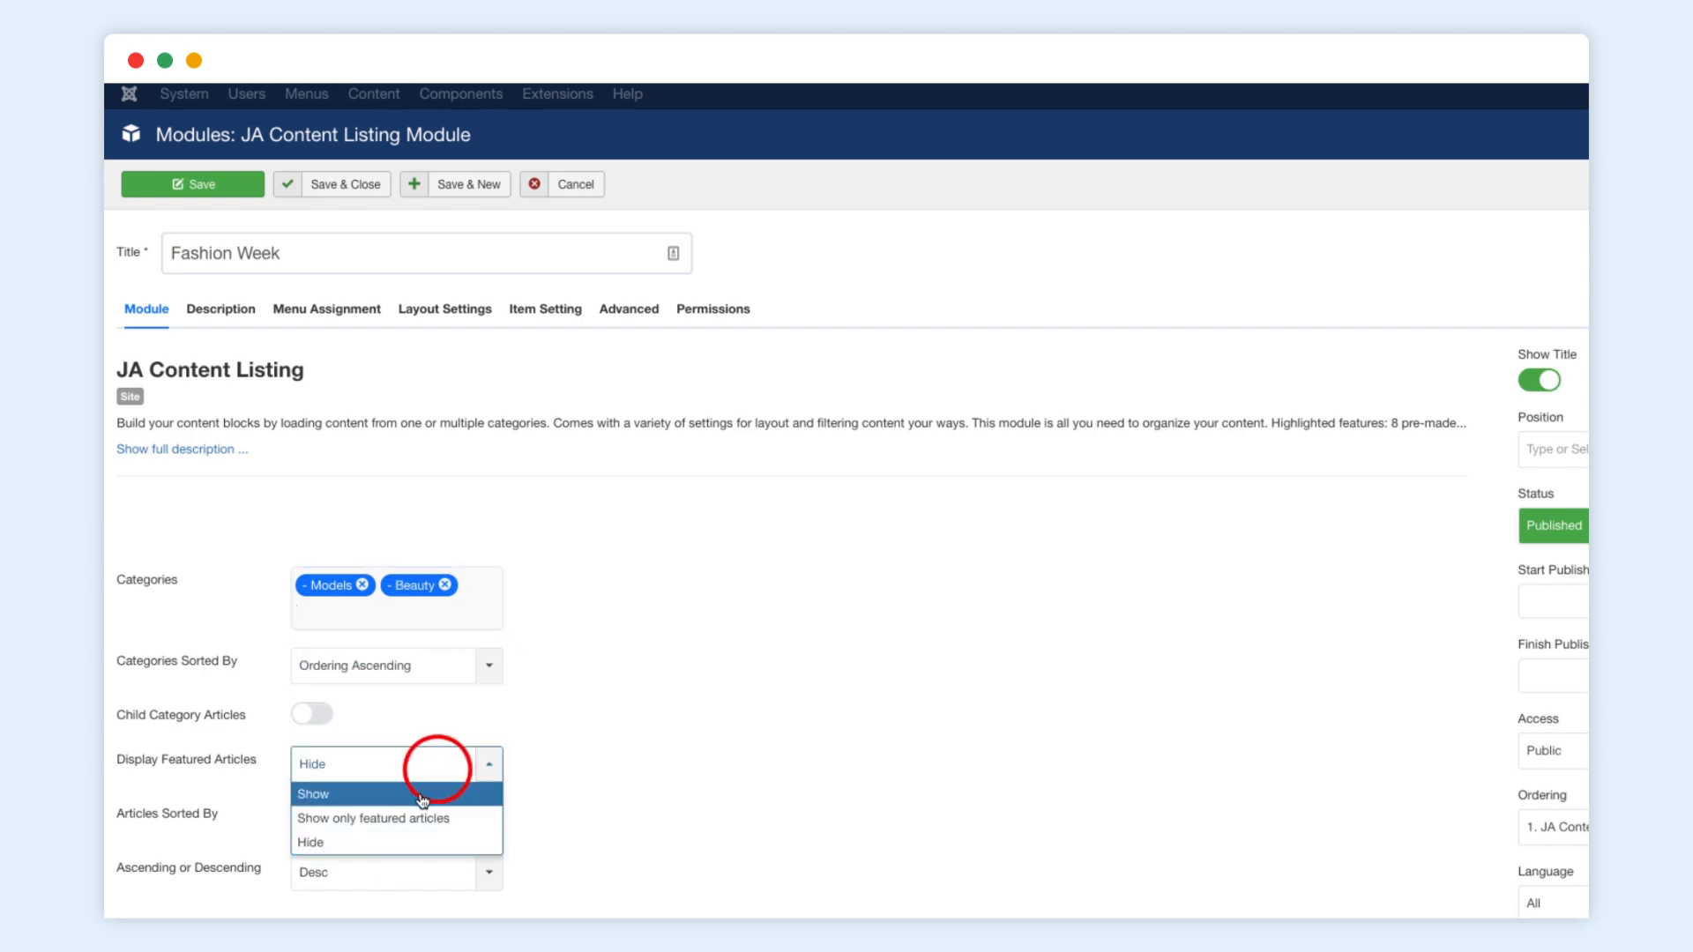
pyautogui.click(313, 793)
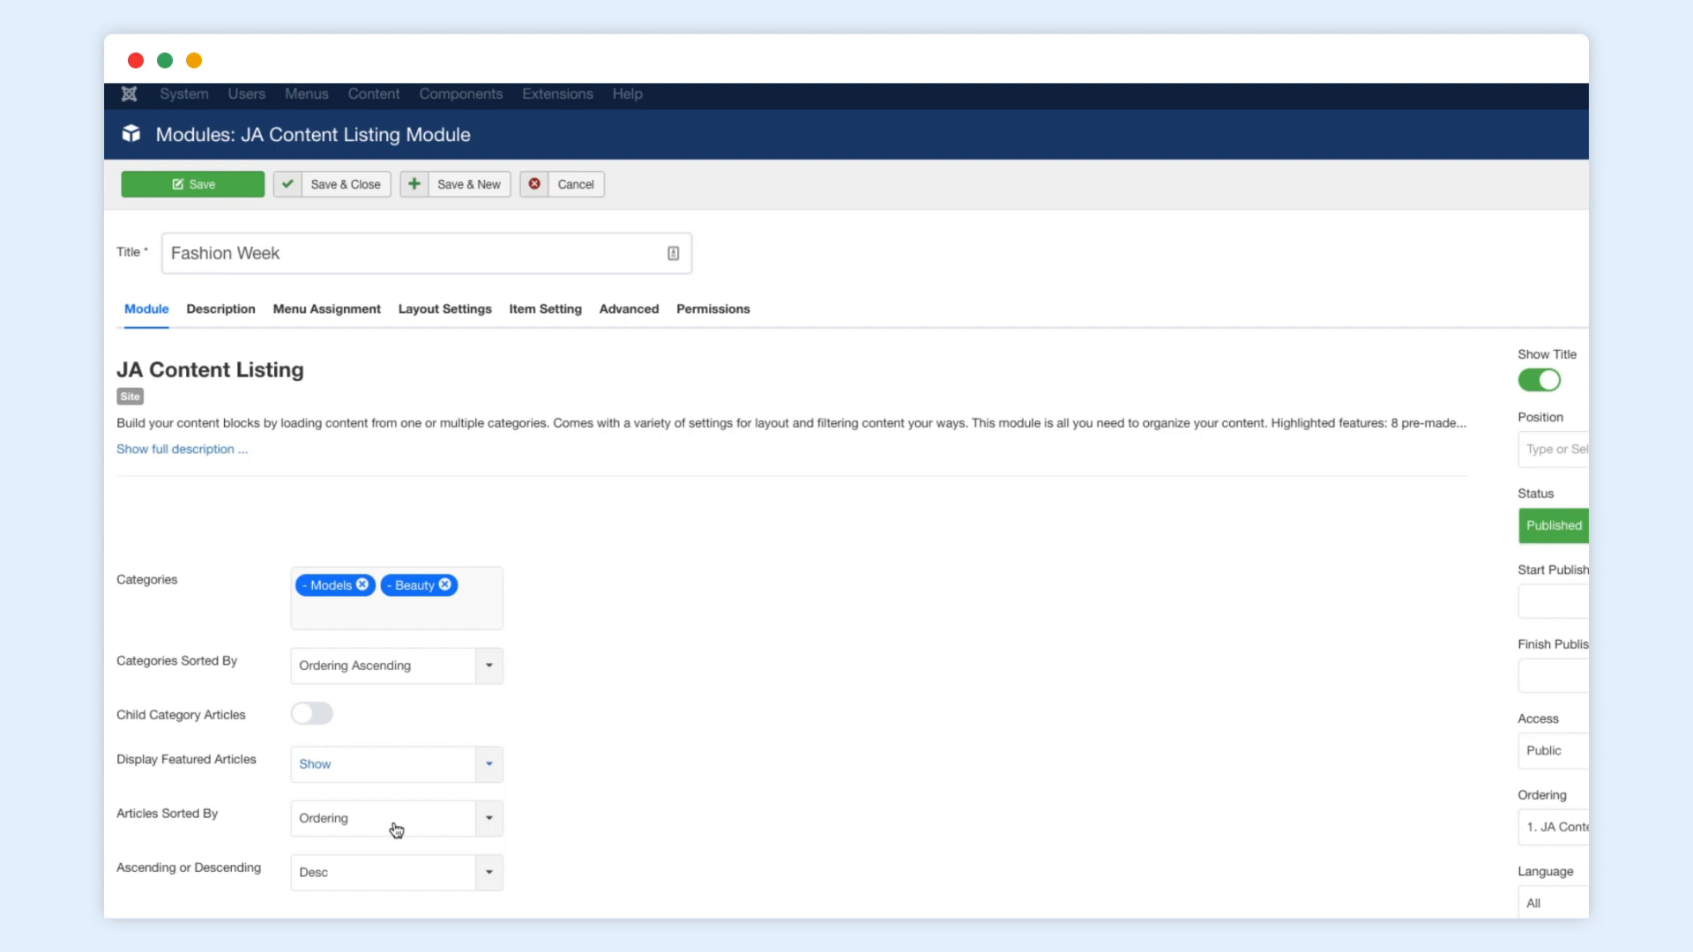
# Choose the first even grid layout and switch on Enable Heading in heading-1 style
pyautogui.click(444, 308)
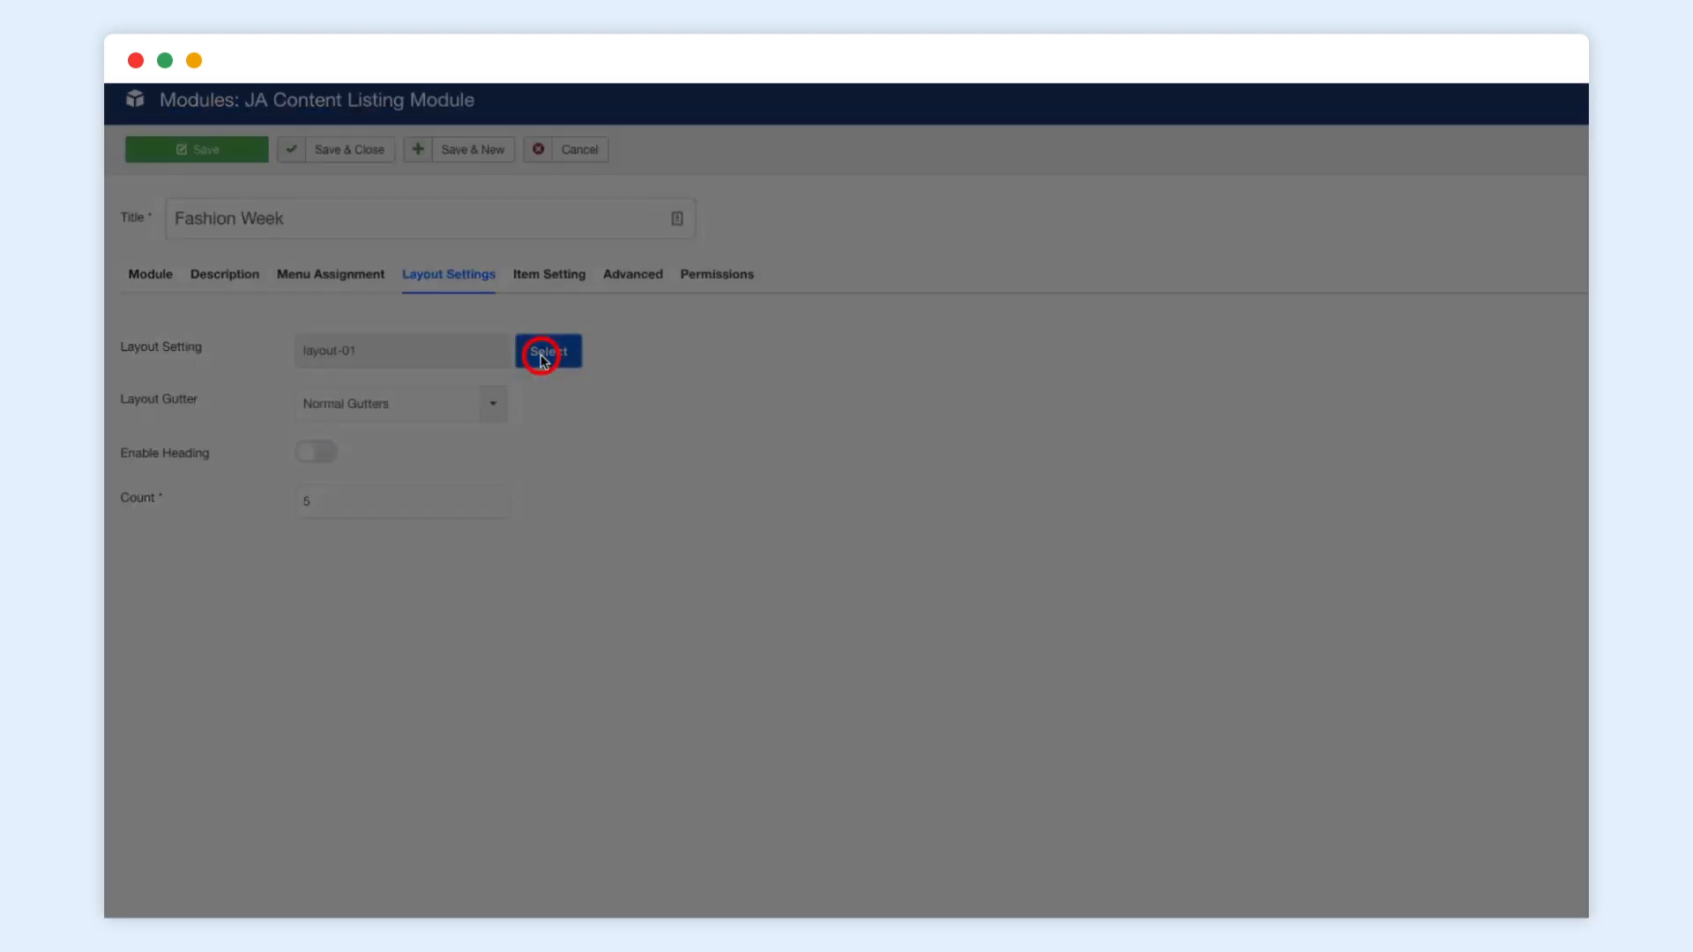
pyautogui.click(549, 351)
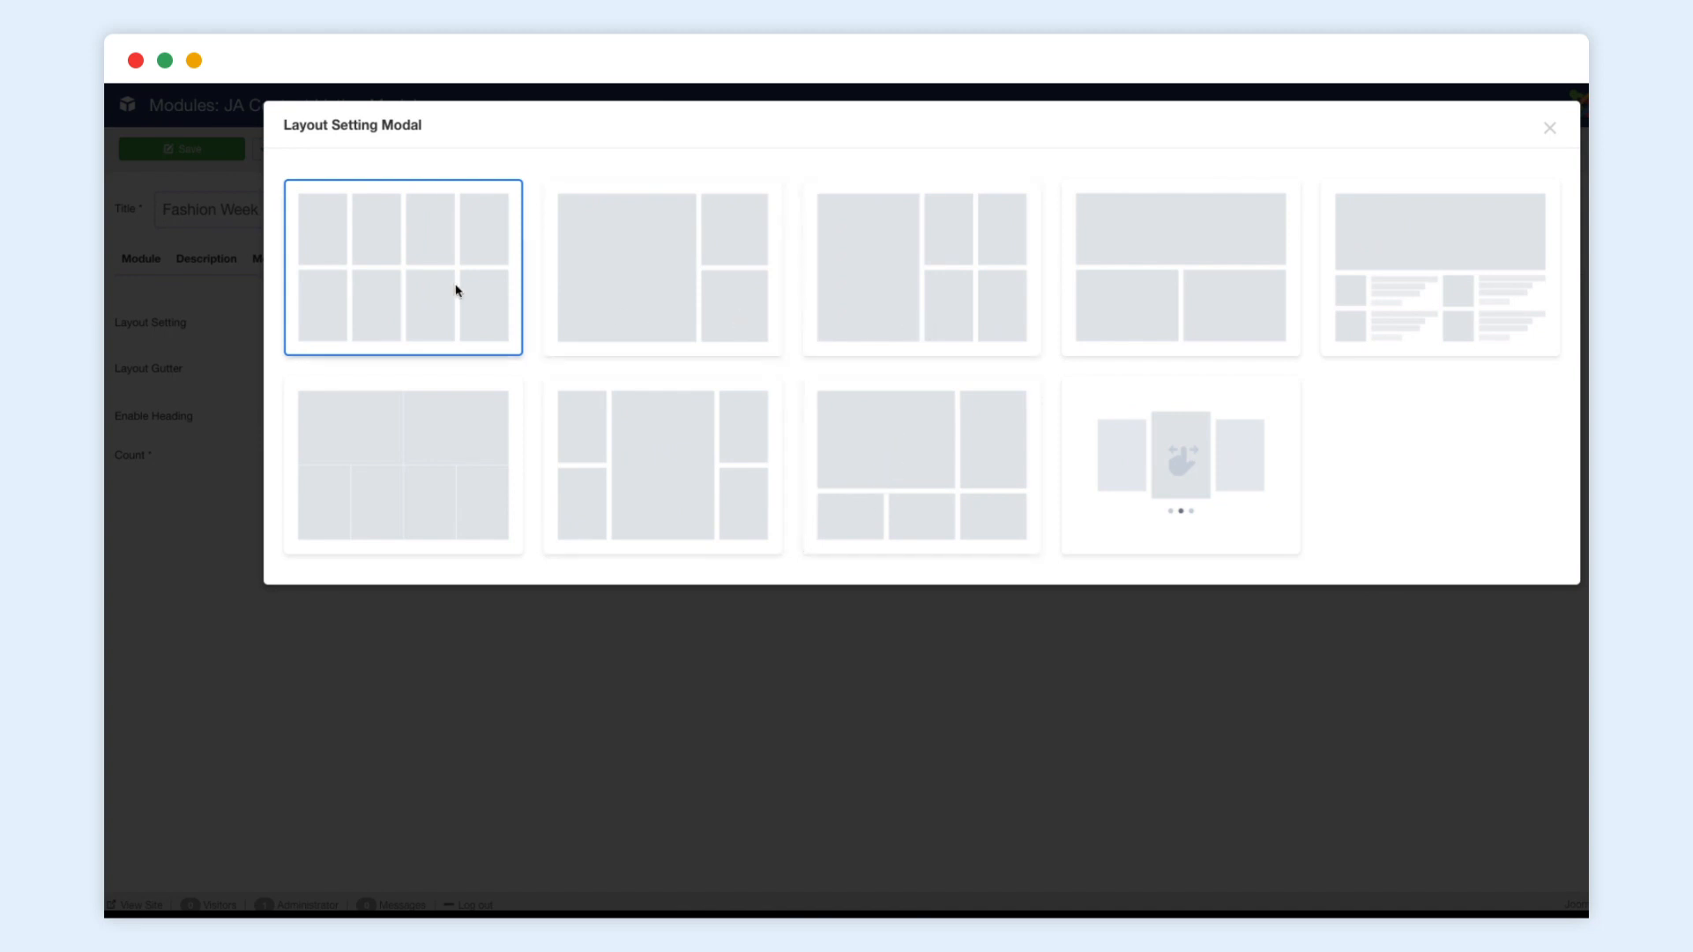
pyautogui.click(402, 268)
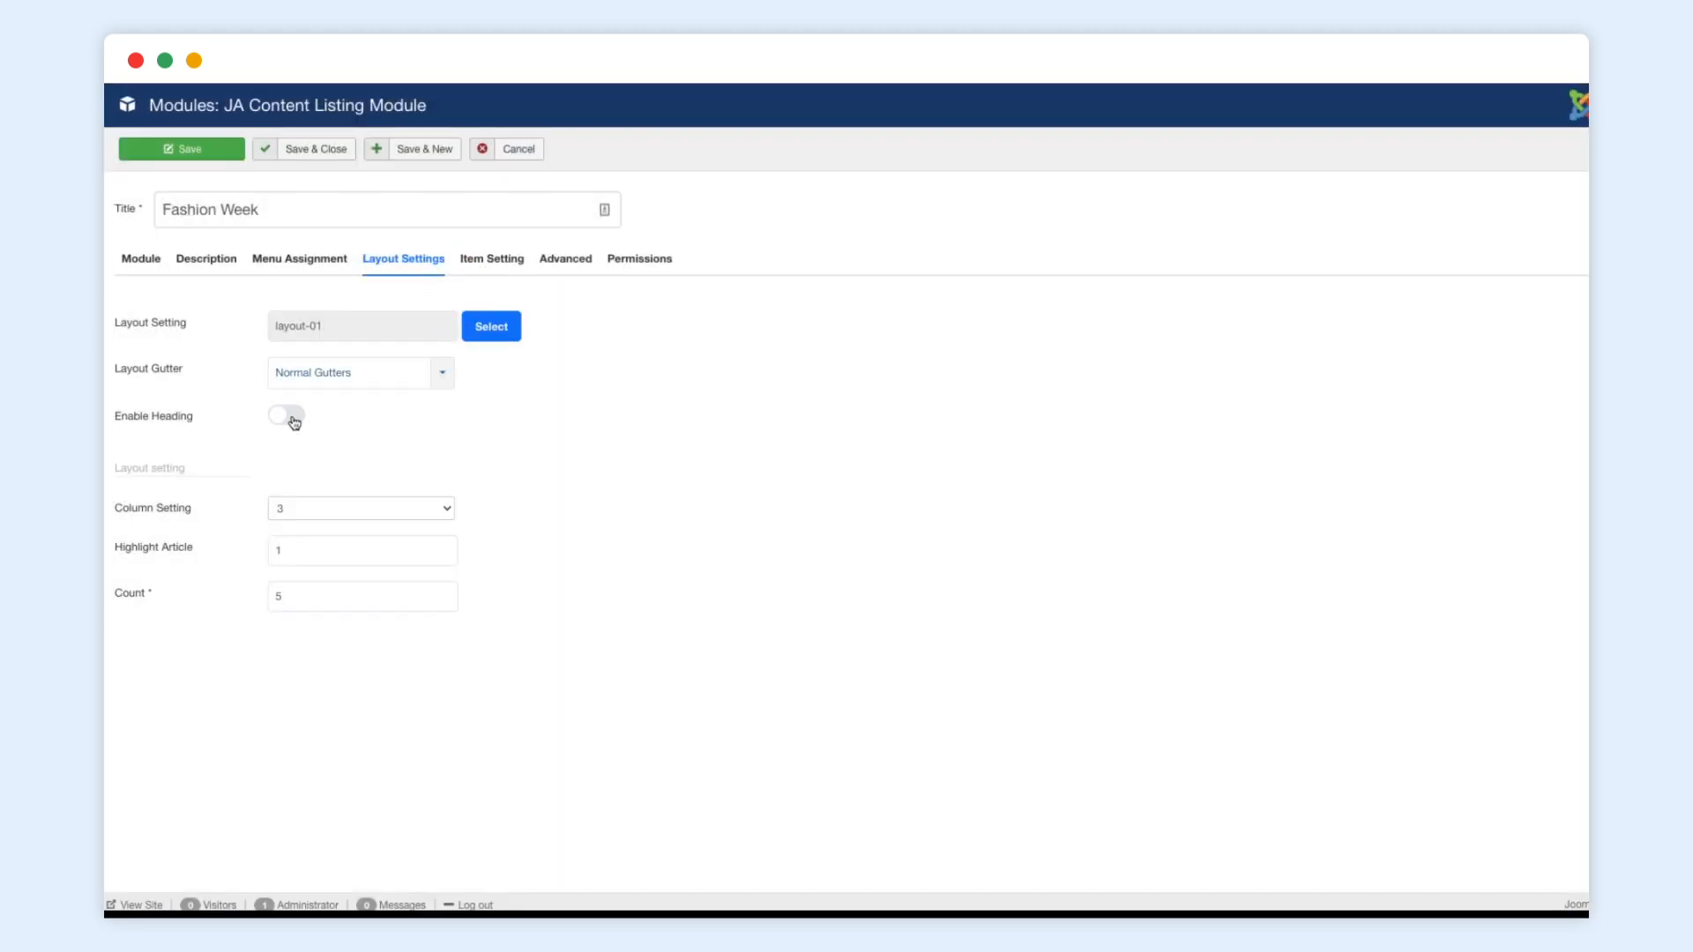
pyautogui.click(285, 416)
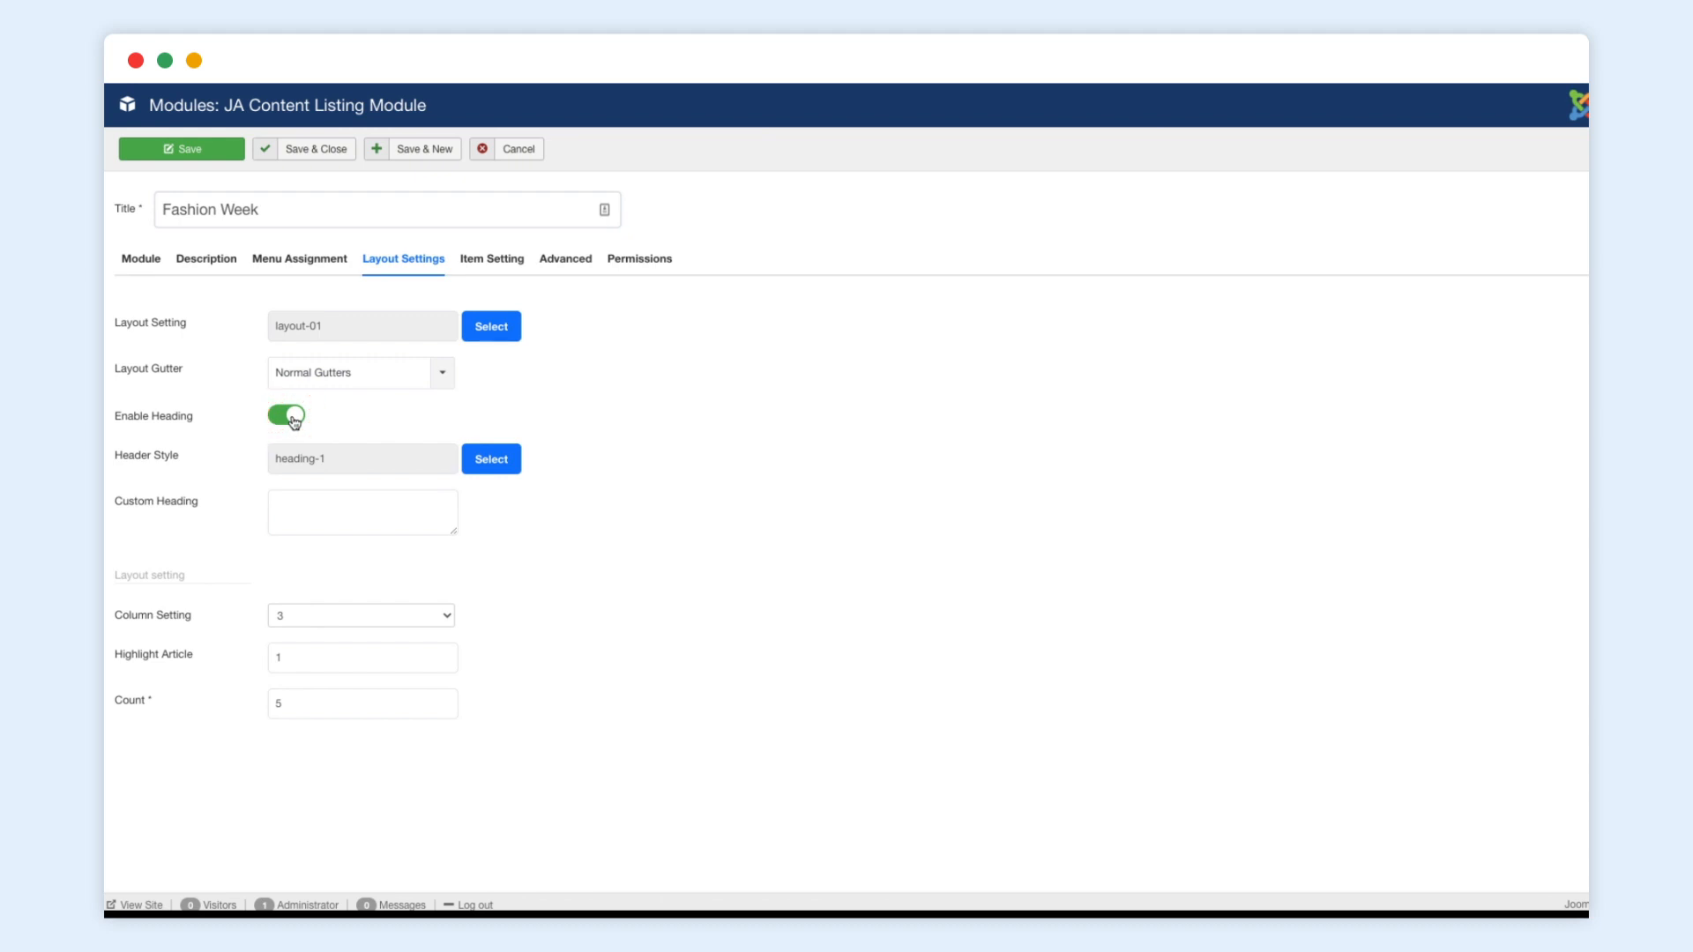
pyautogui.click(490, 459)
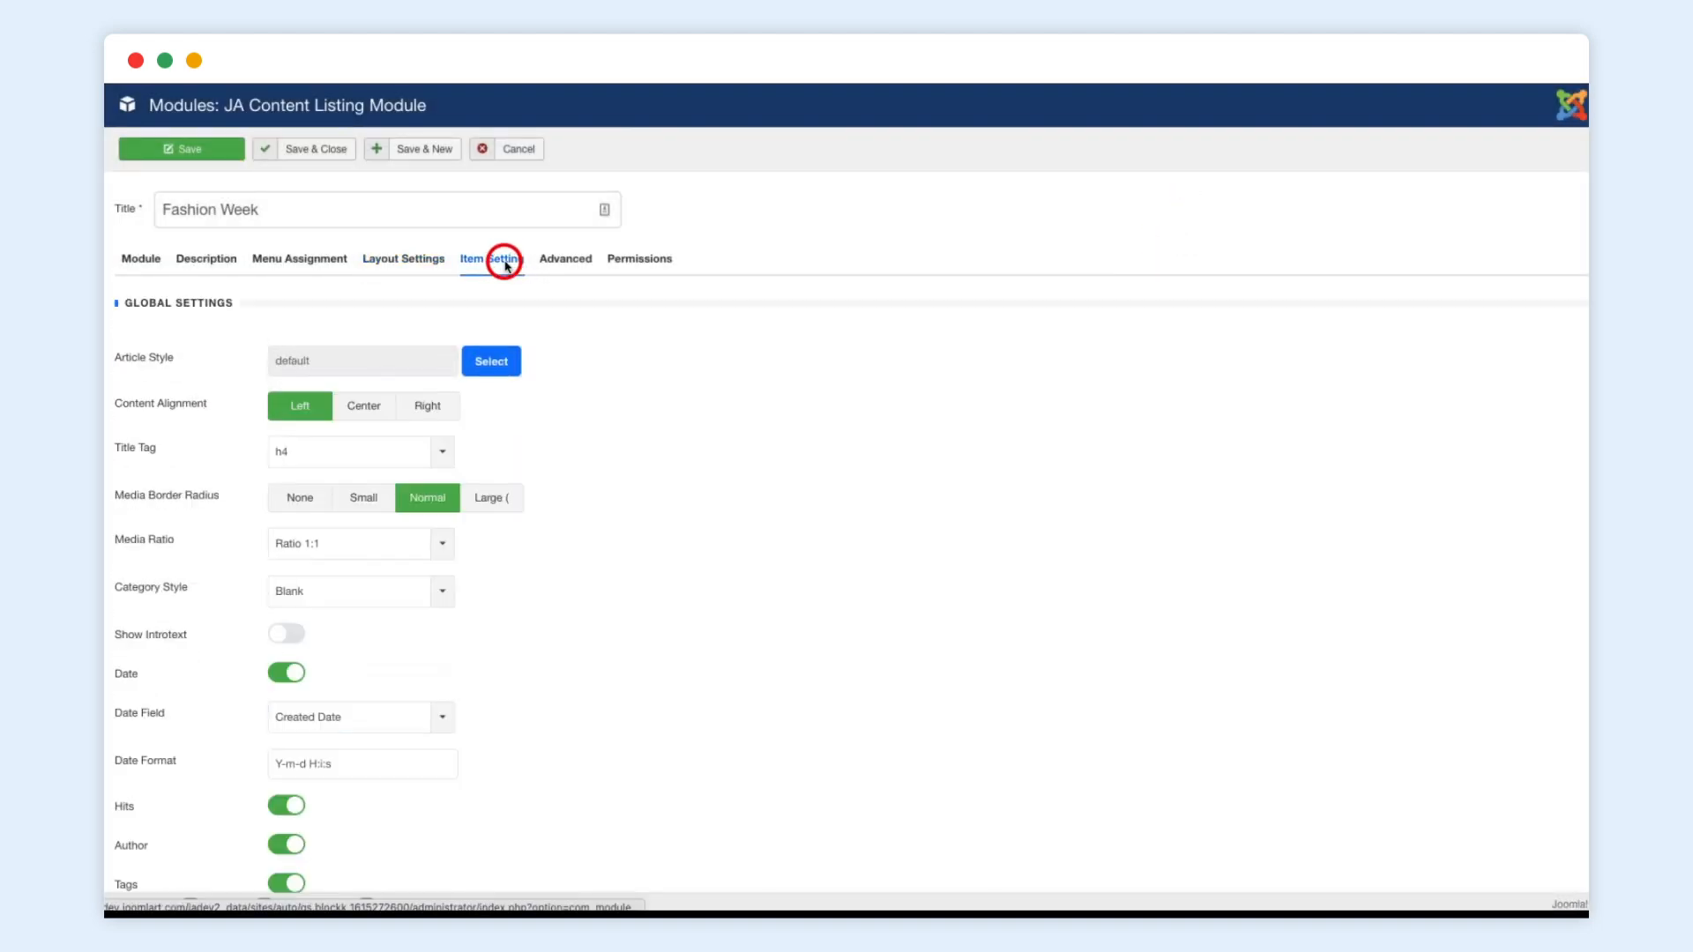
# Set Content Alignment to Center and Media Border Radius to None for the items
pyautogui.click(490, 360)
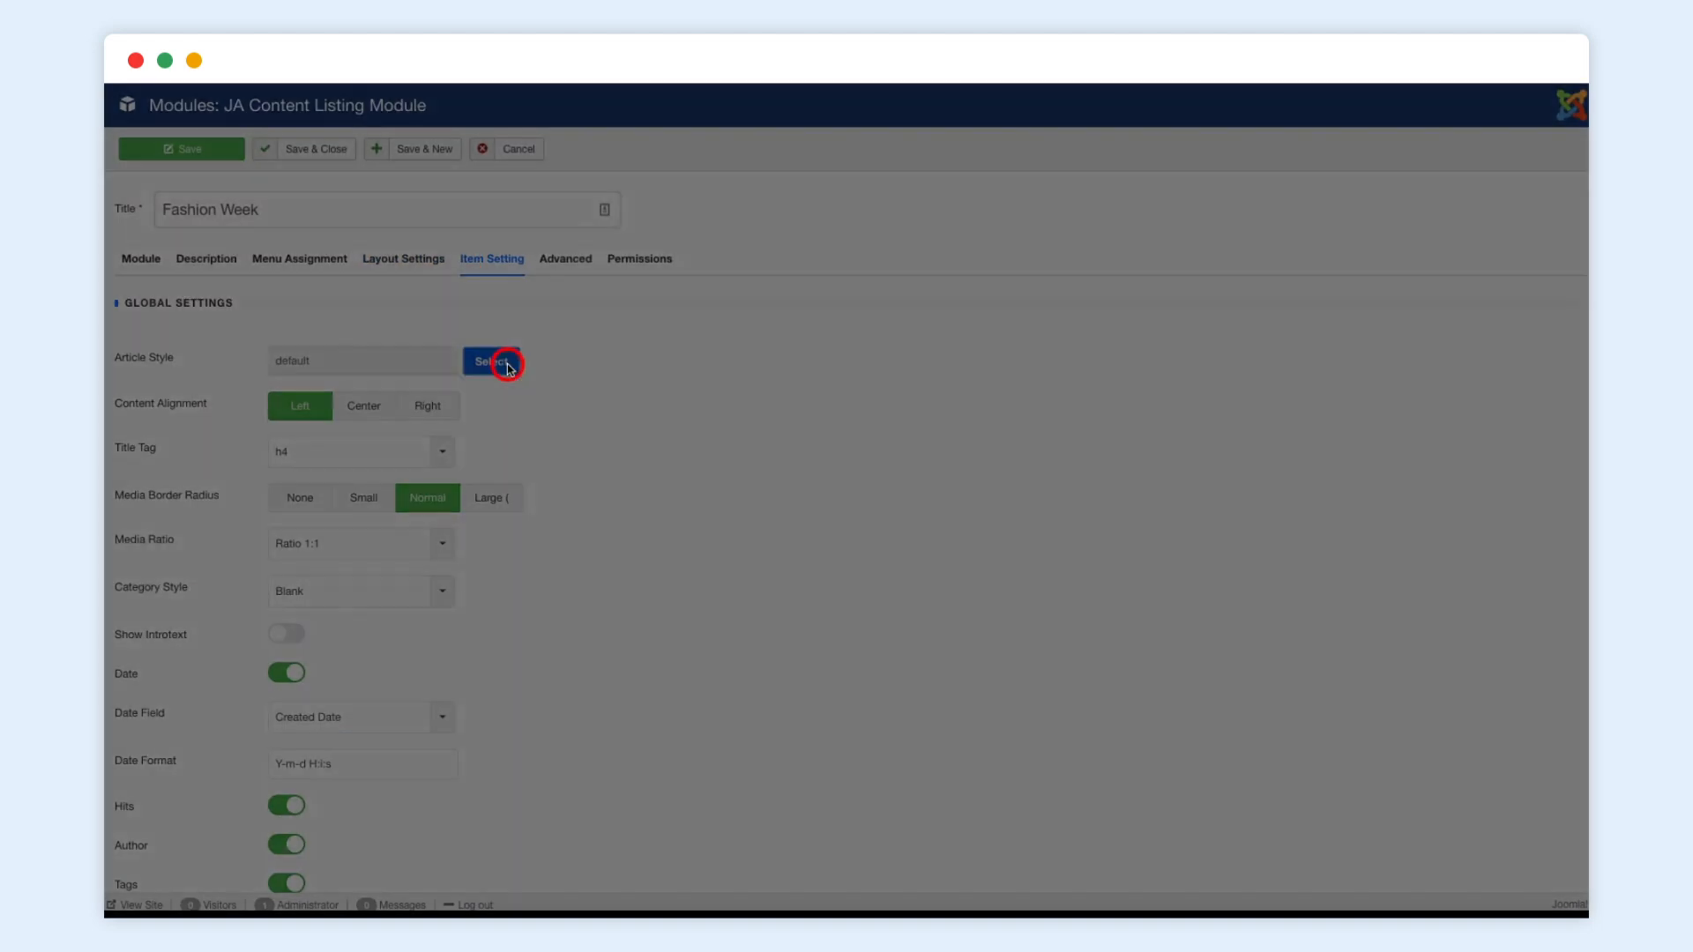
pyautogui.click(491, 360)
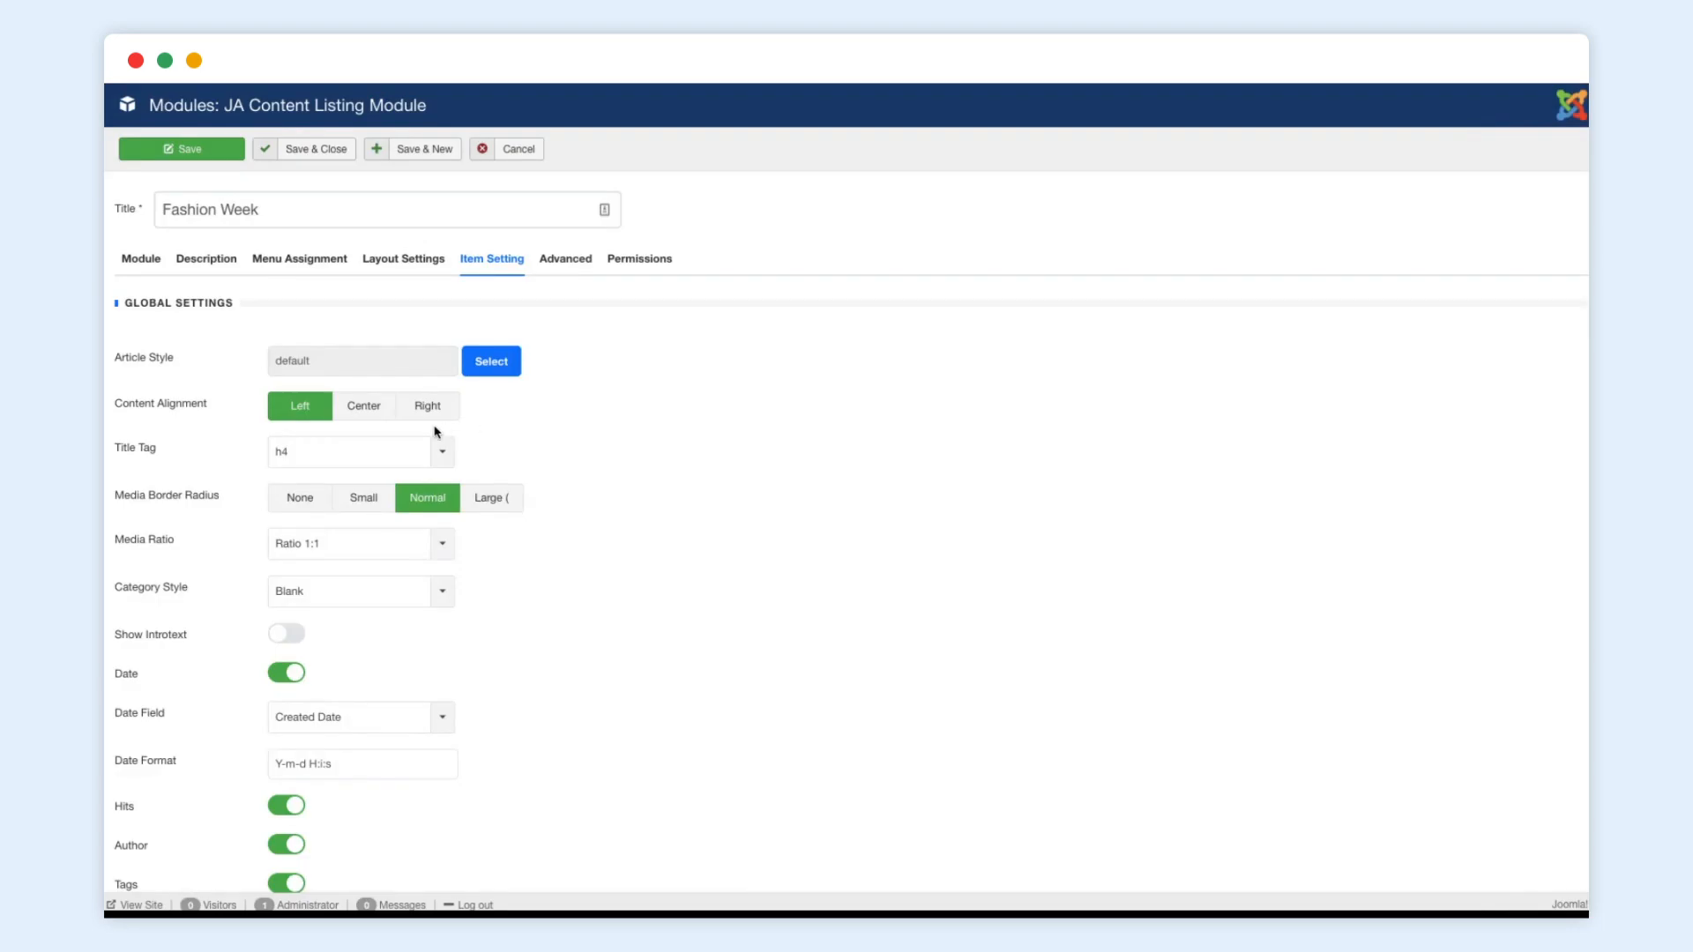
pyautogui.click(364, 405)
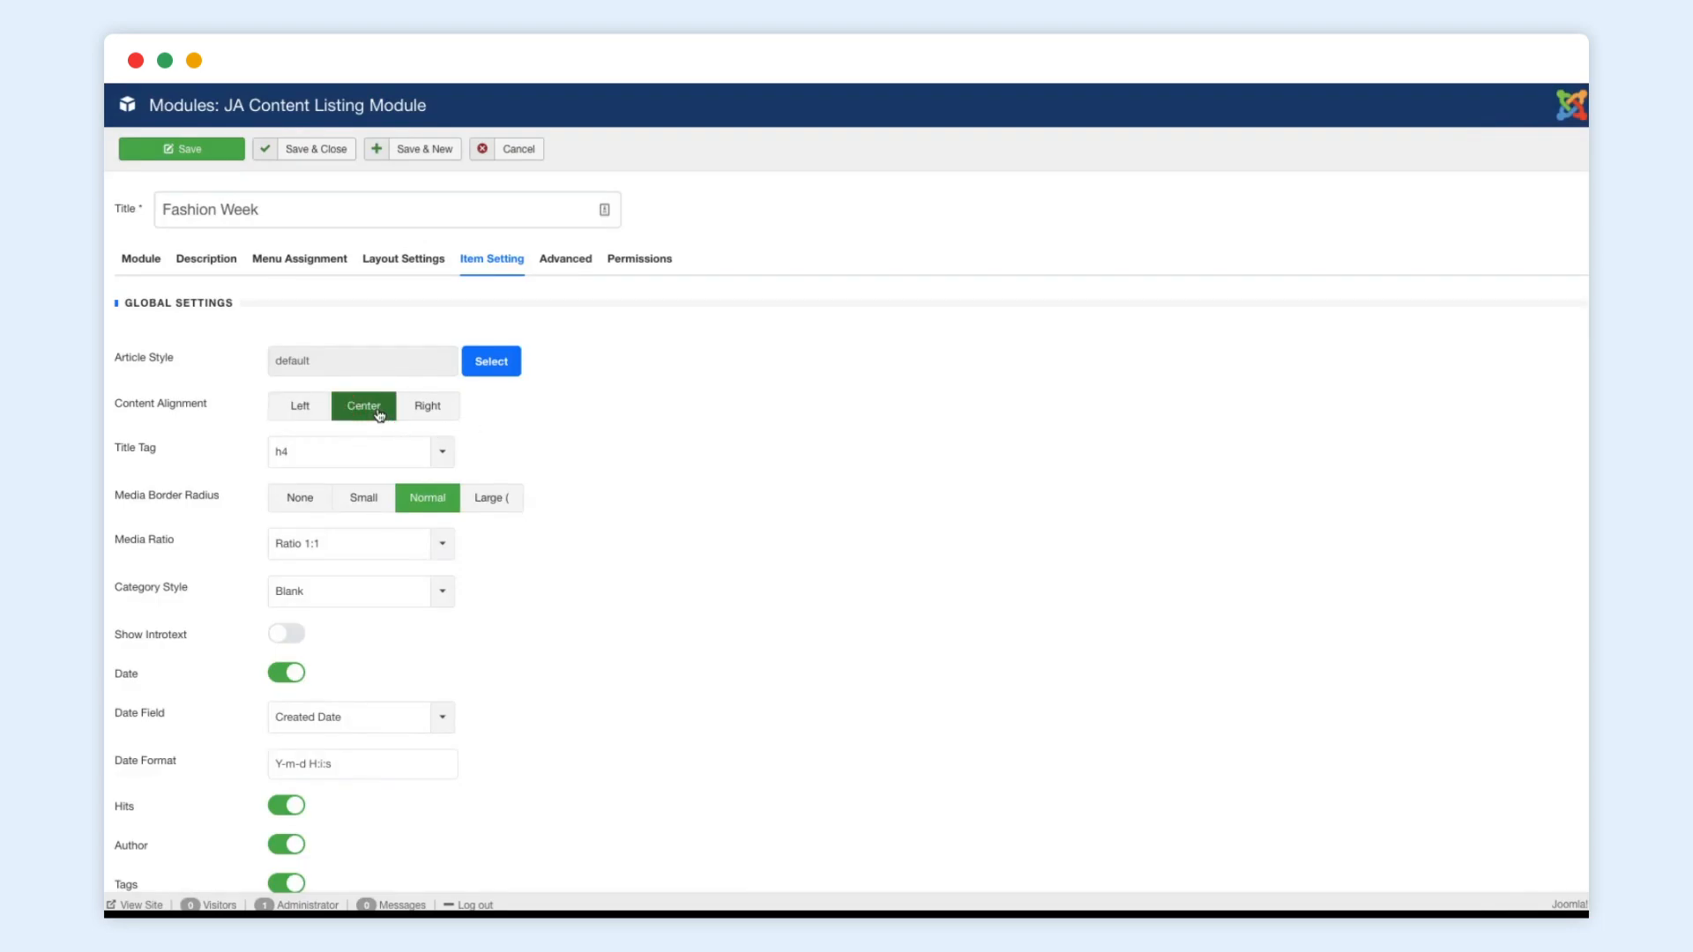
pyautogui.moveTo(300, 497)
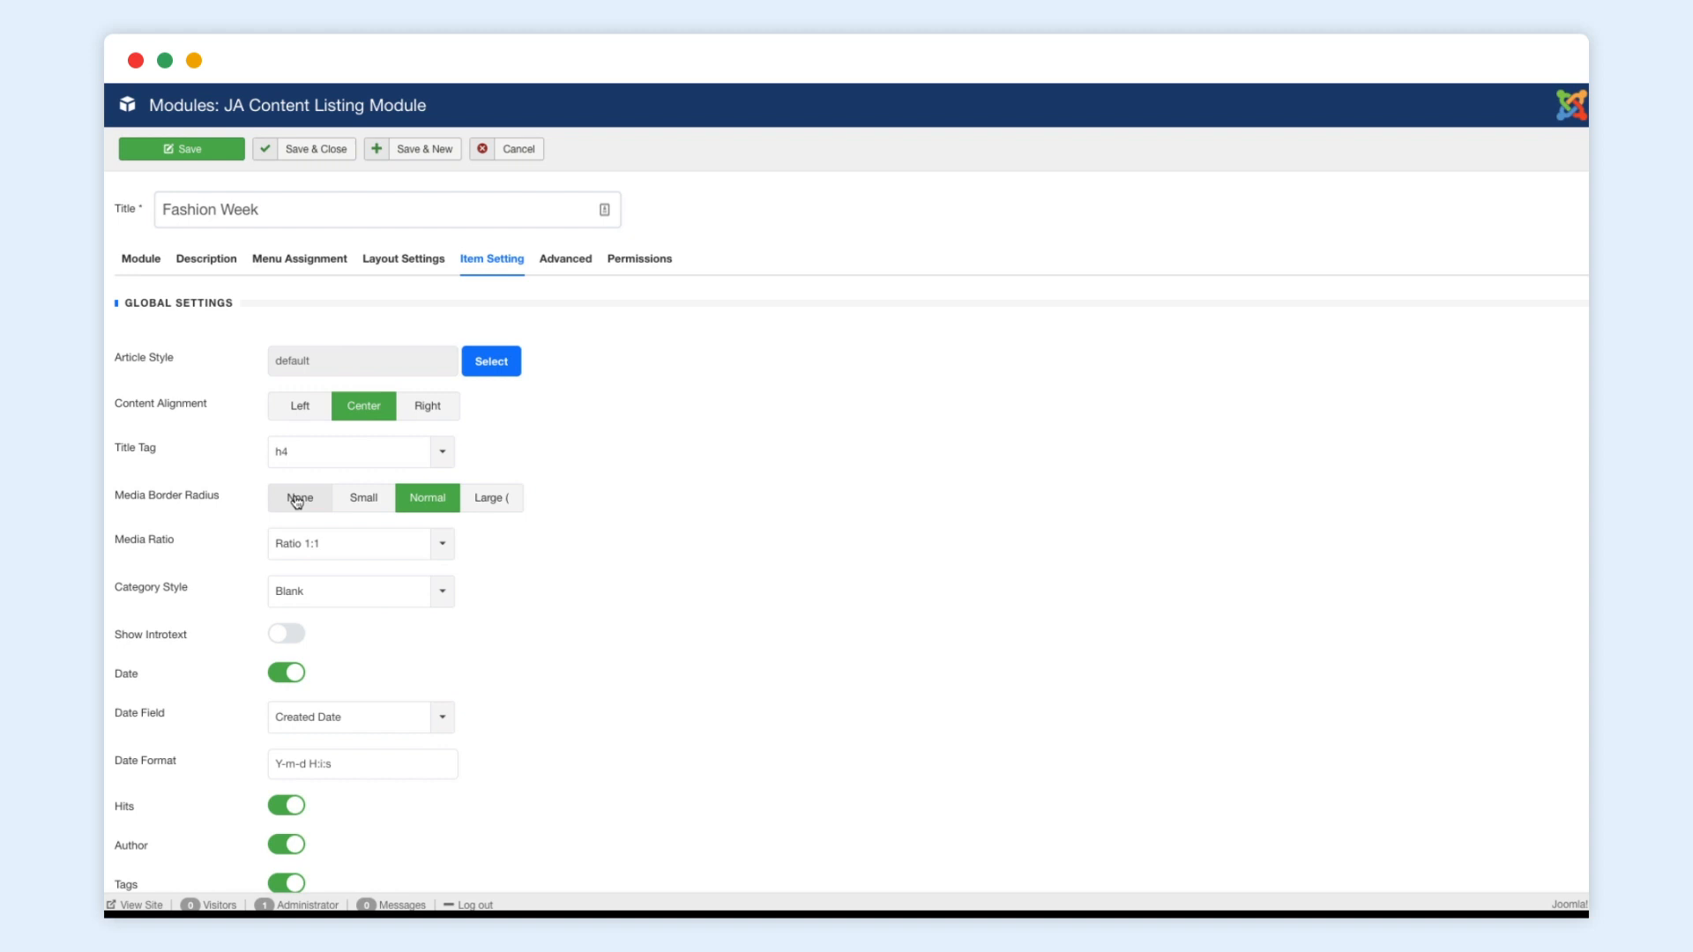
pyautogui.click(360, 544)
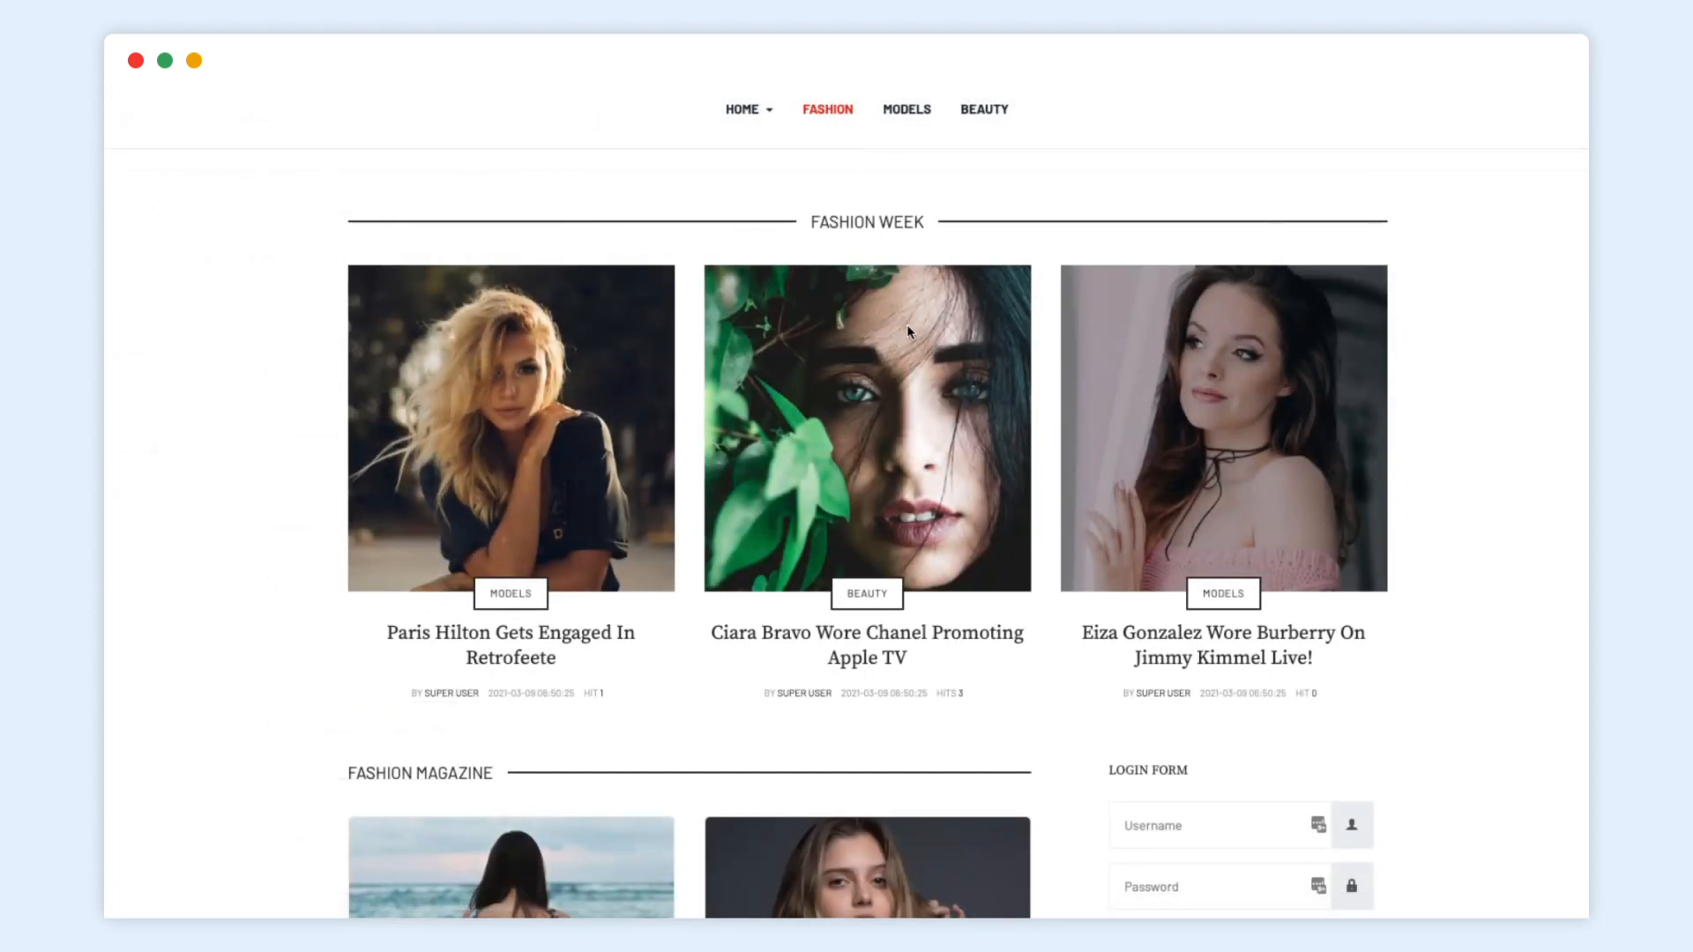
pyautogui.moveTo(1222, 617)
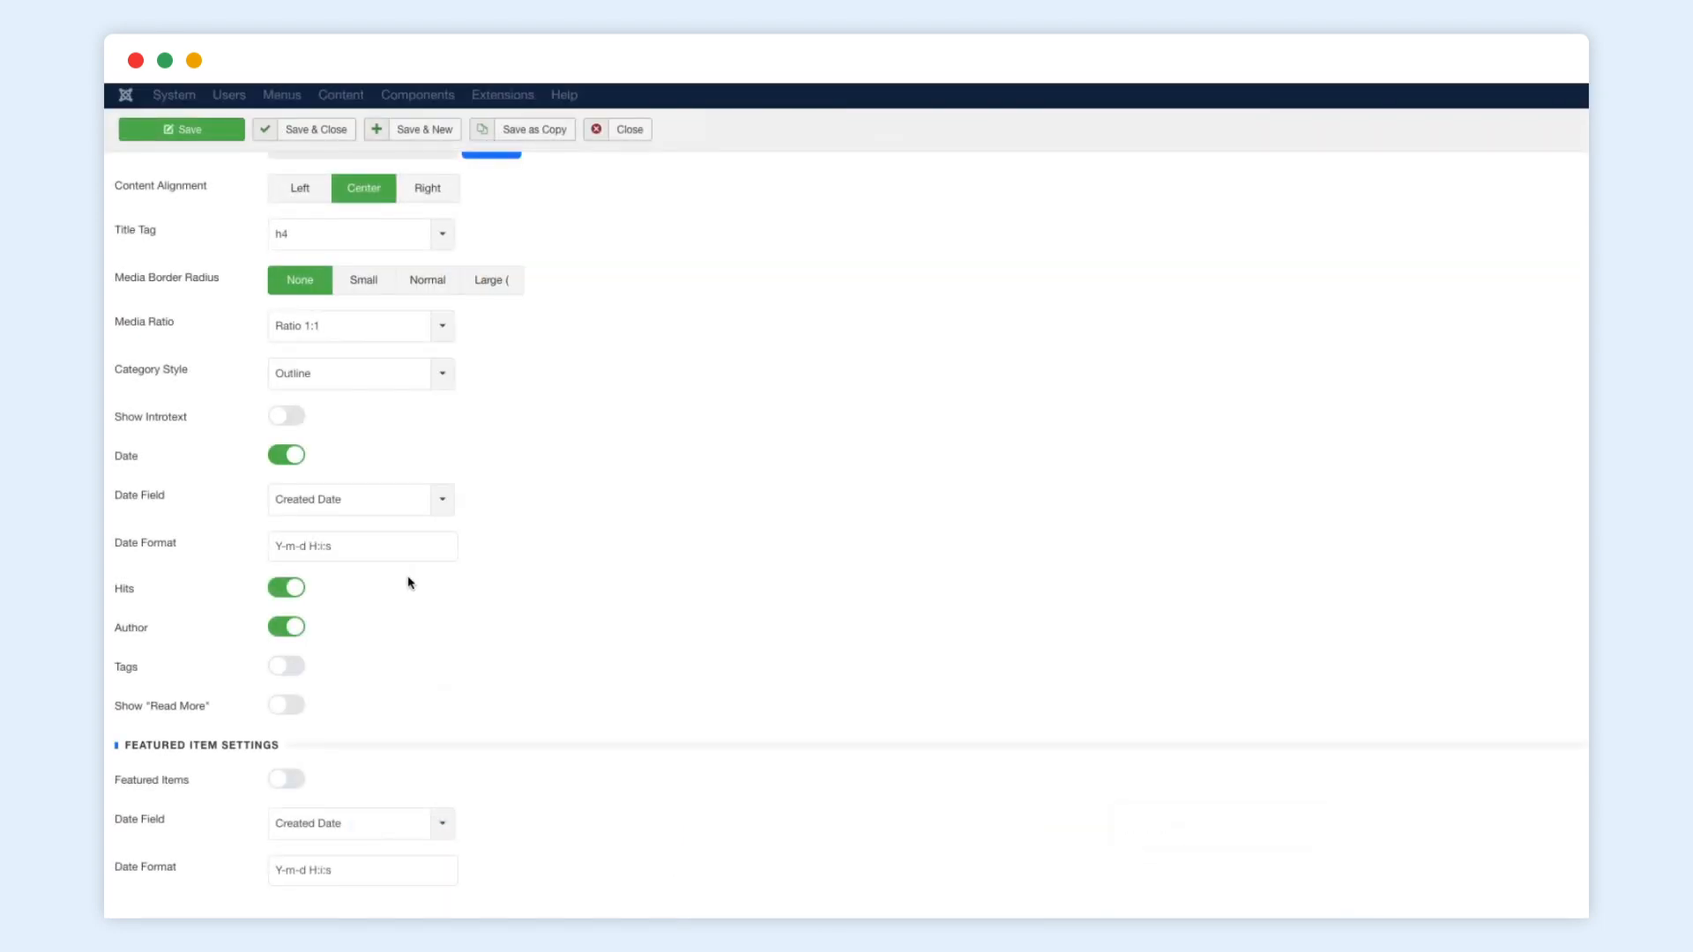
# Enable Featured Items and give the featured article the text-over-image overlay style
pyautogui.click(286, 778)
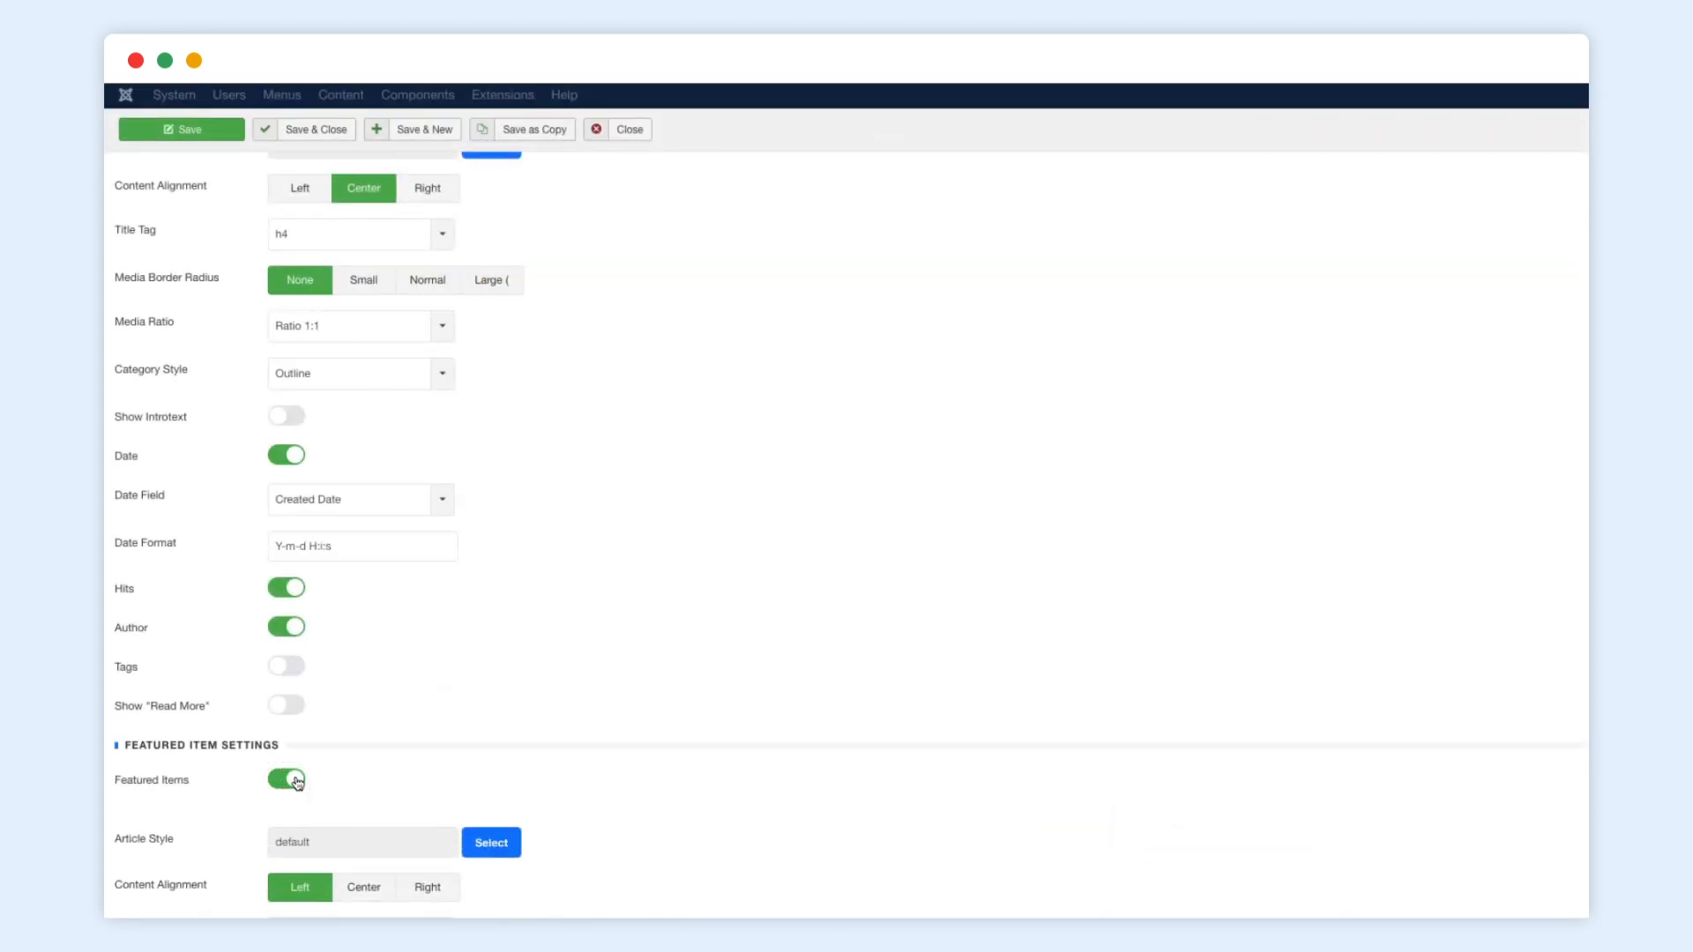
pyautogui.scroll(-3)
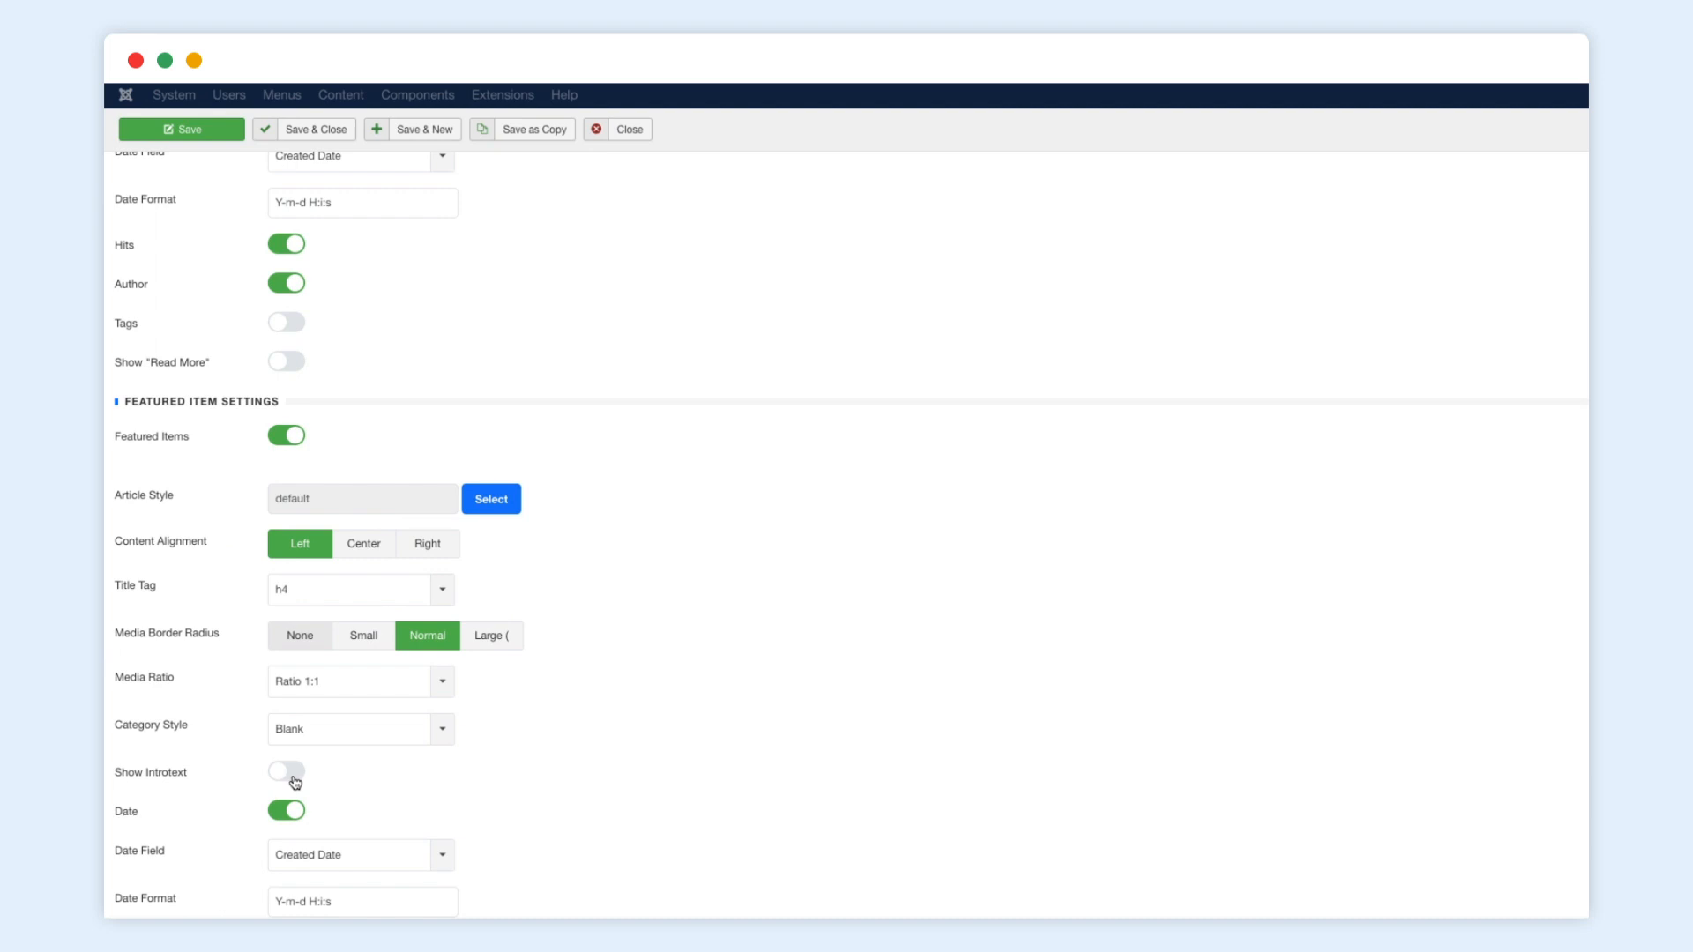
pyautogui.click(490, 499)
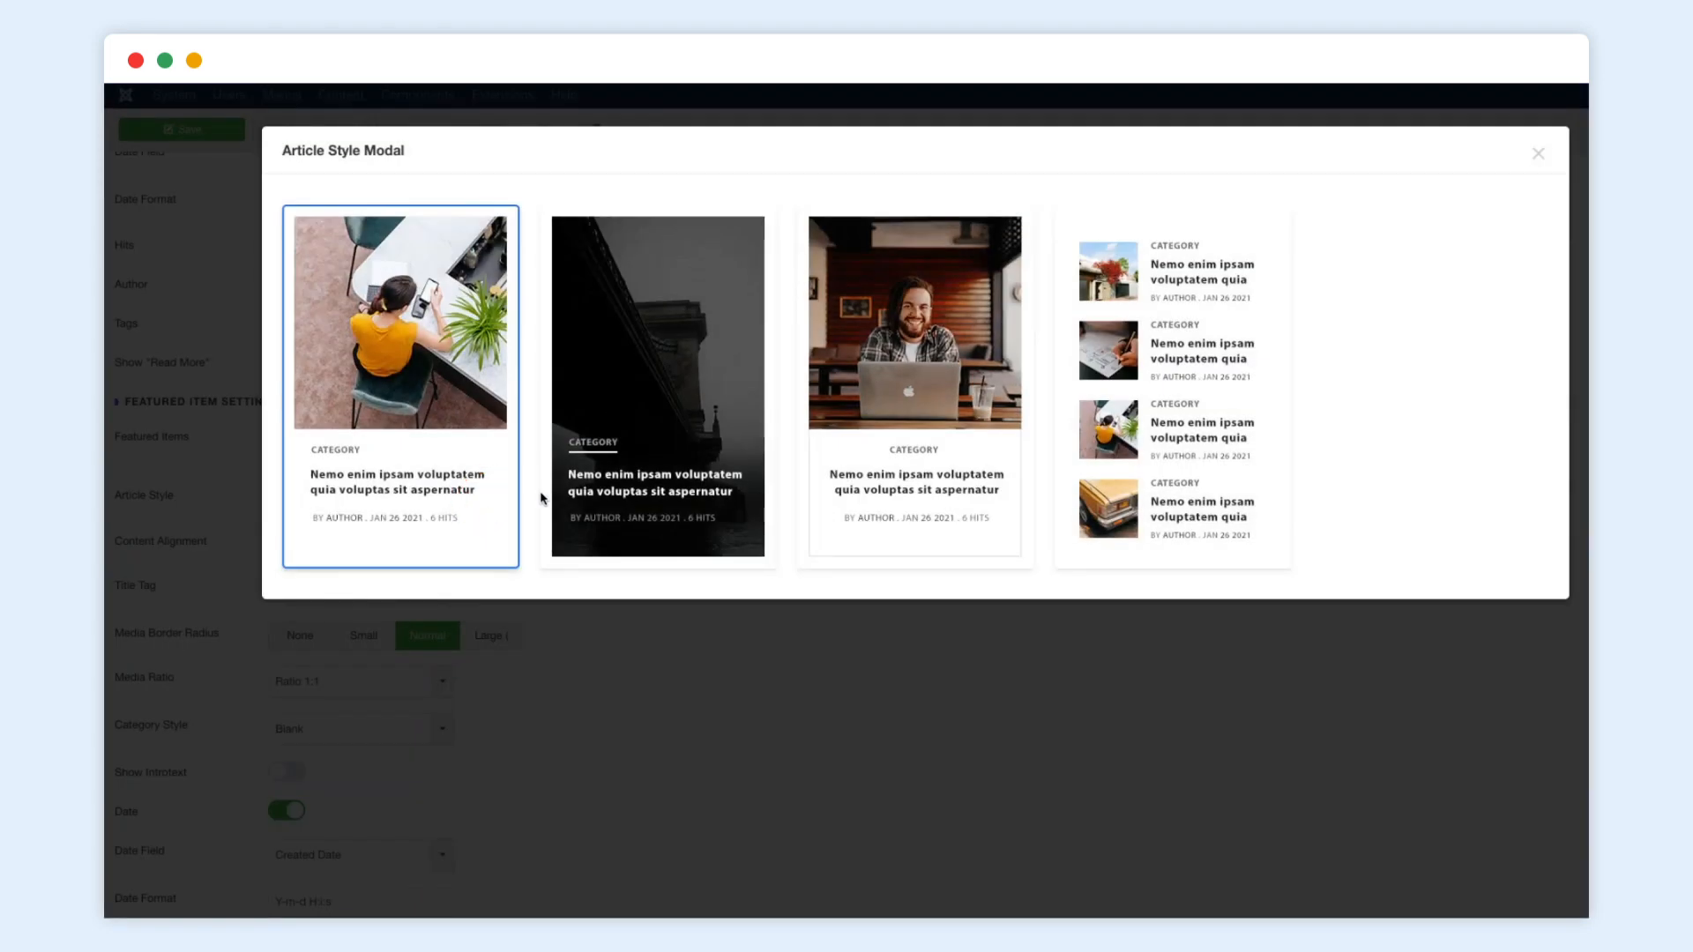
pyautogui.click(400, 386)
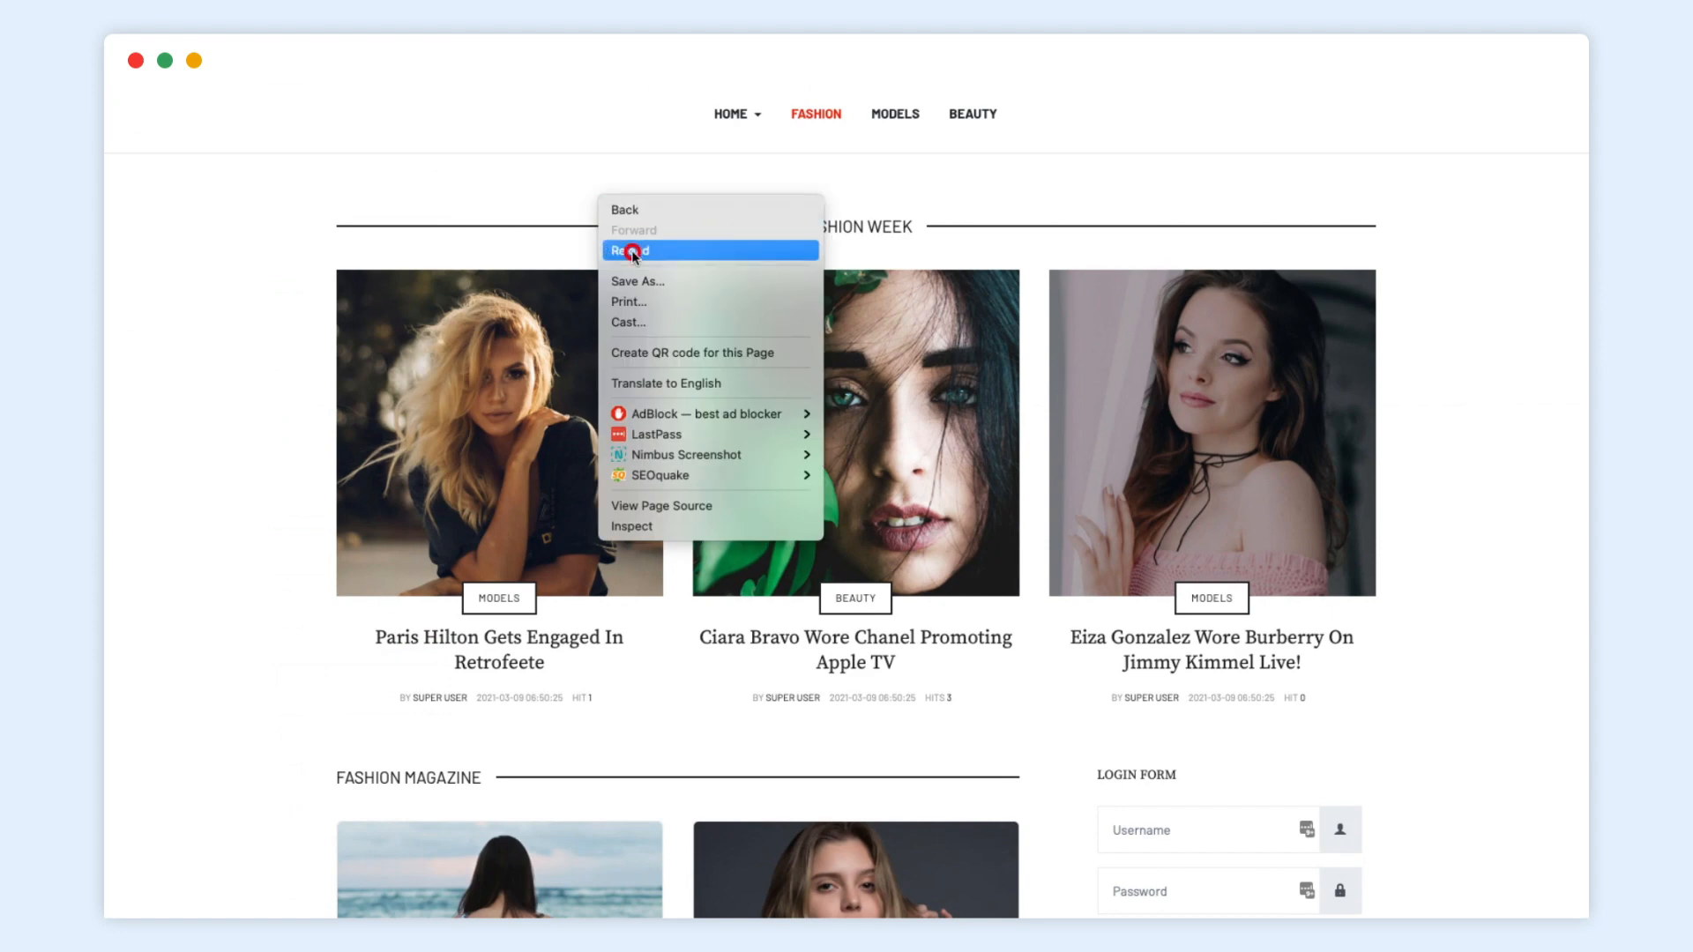
# Reload the site preview and choose the third large-feature-plus-grid layout
pyautogui.click(631, 251)
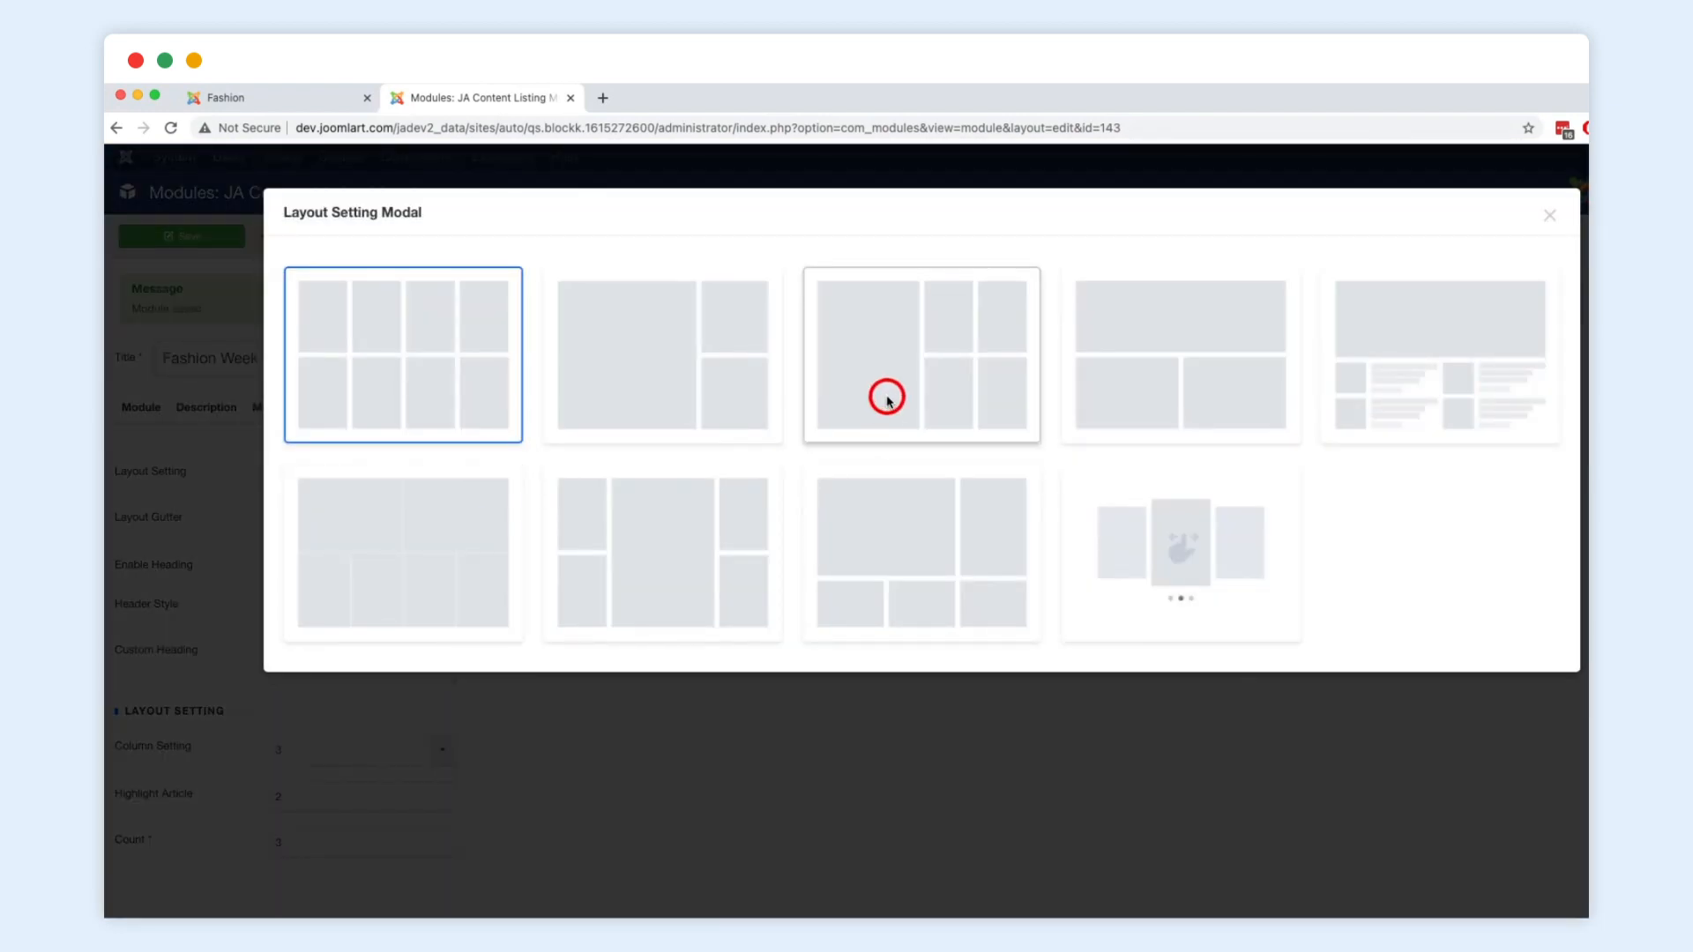
pyautogui.click(919, 356)
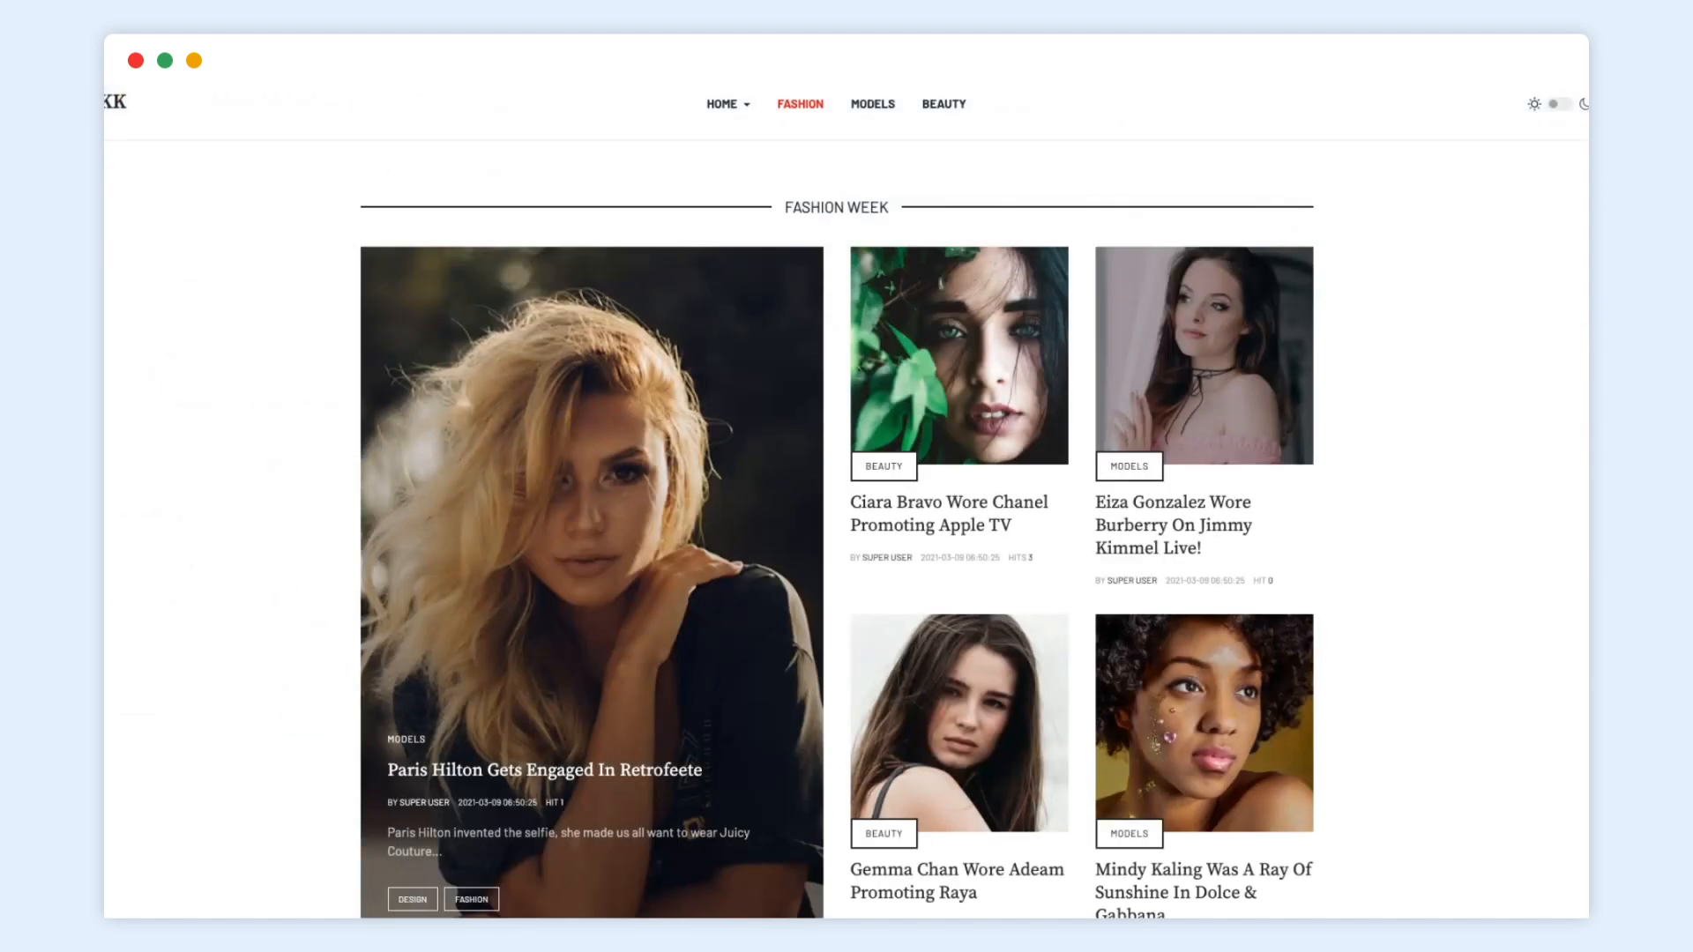
pyautogui.scroll(-3)
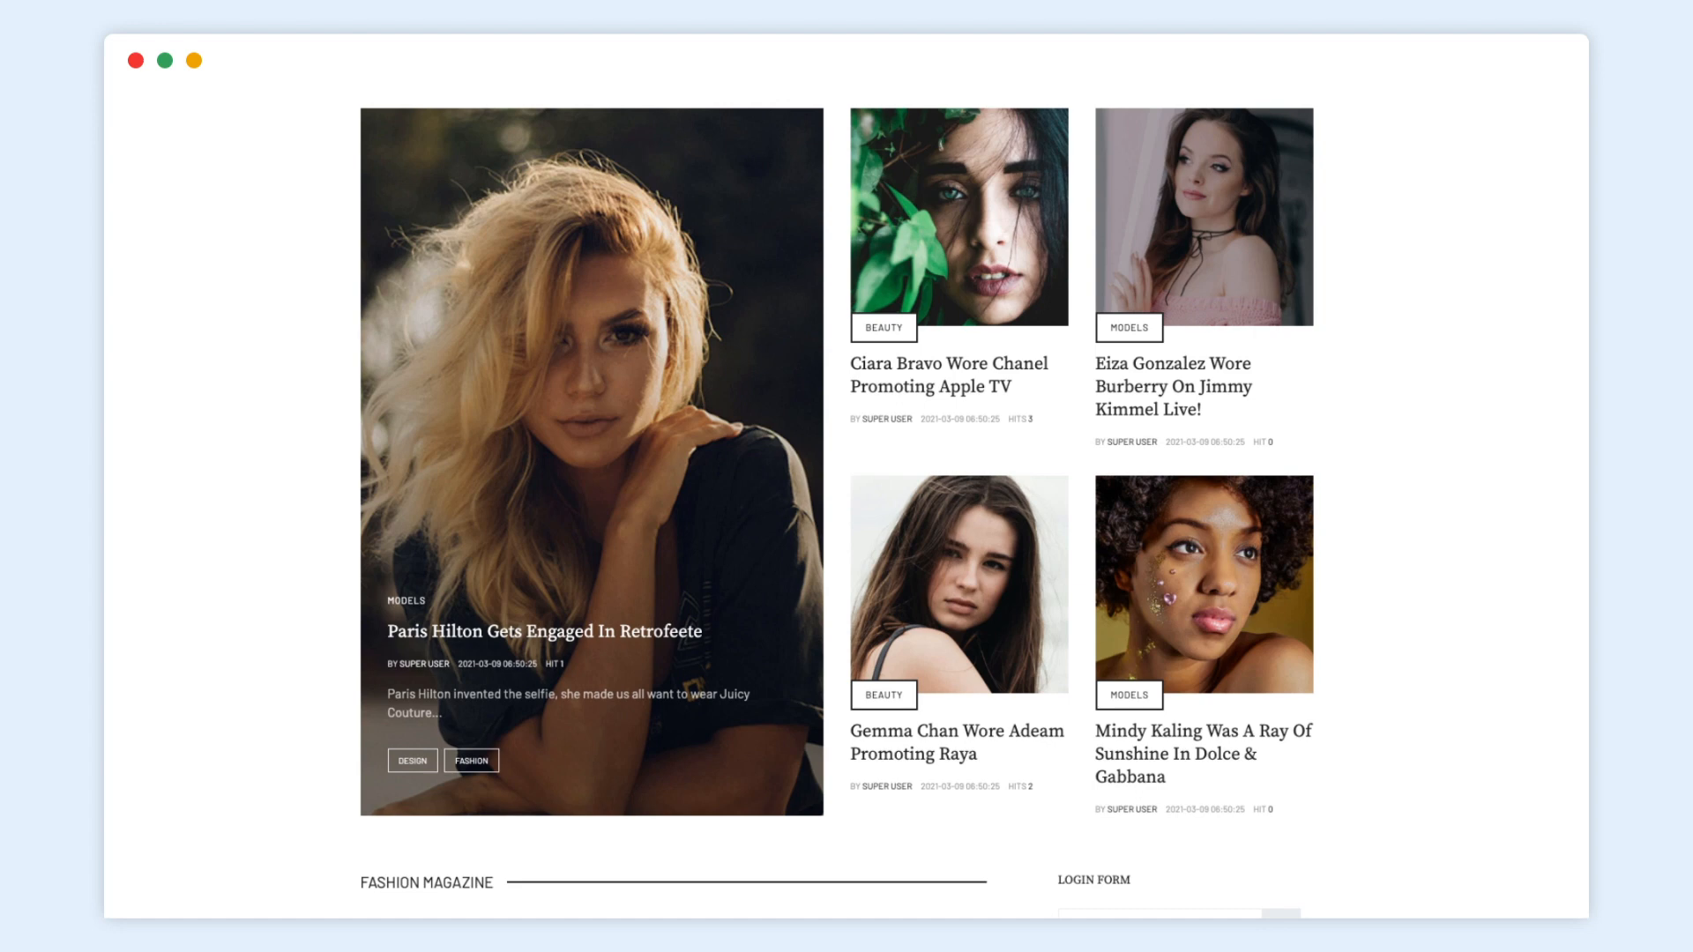
pyautogui.moveTo(725, 688)
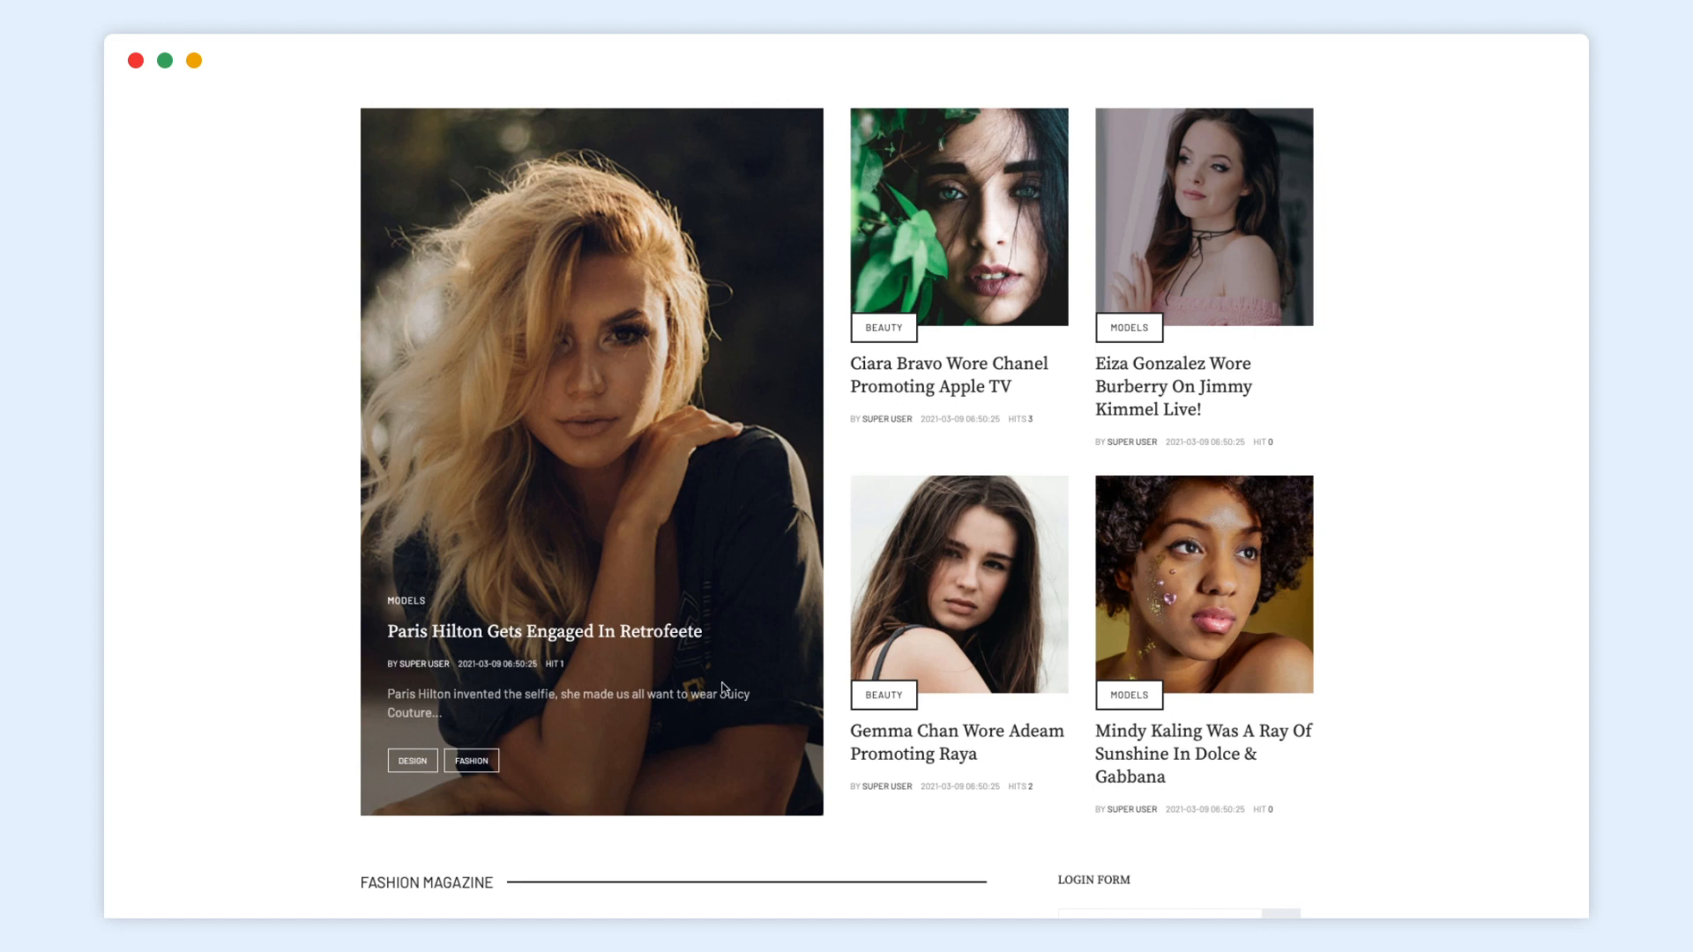